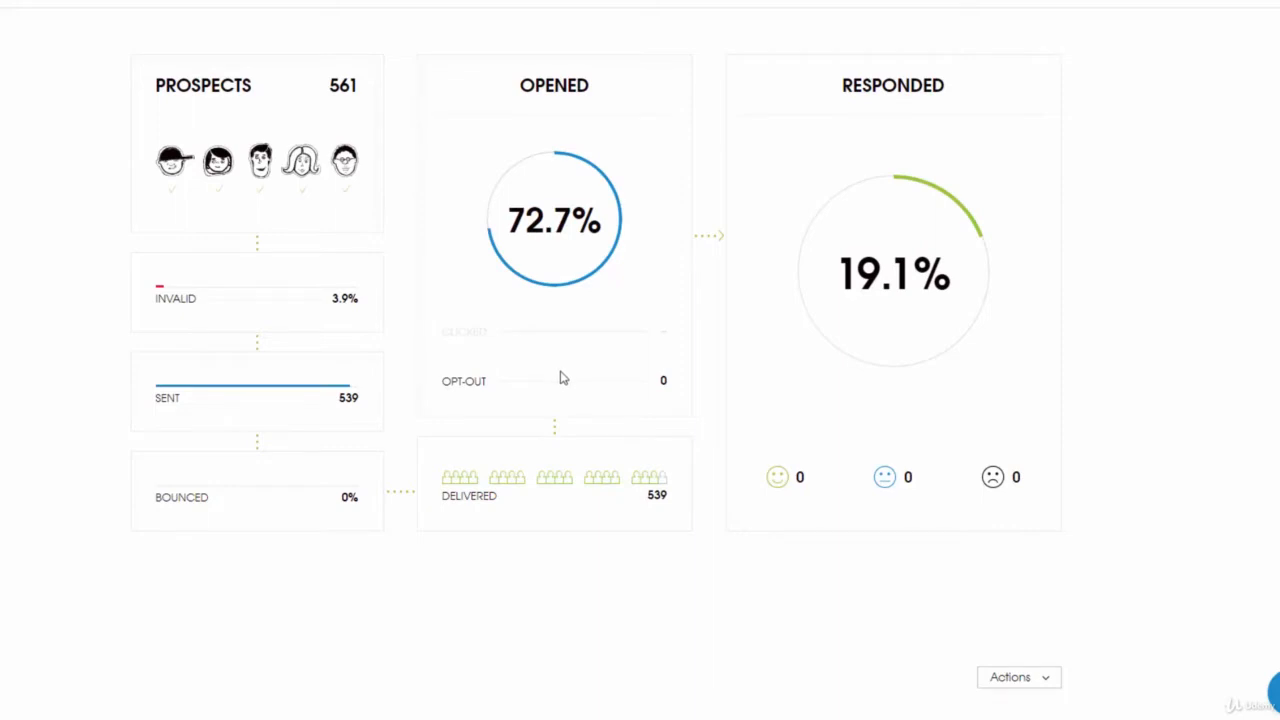
mouse_move(544, 380)
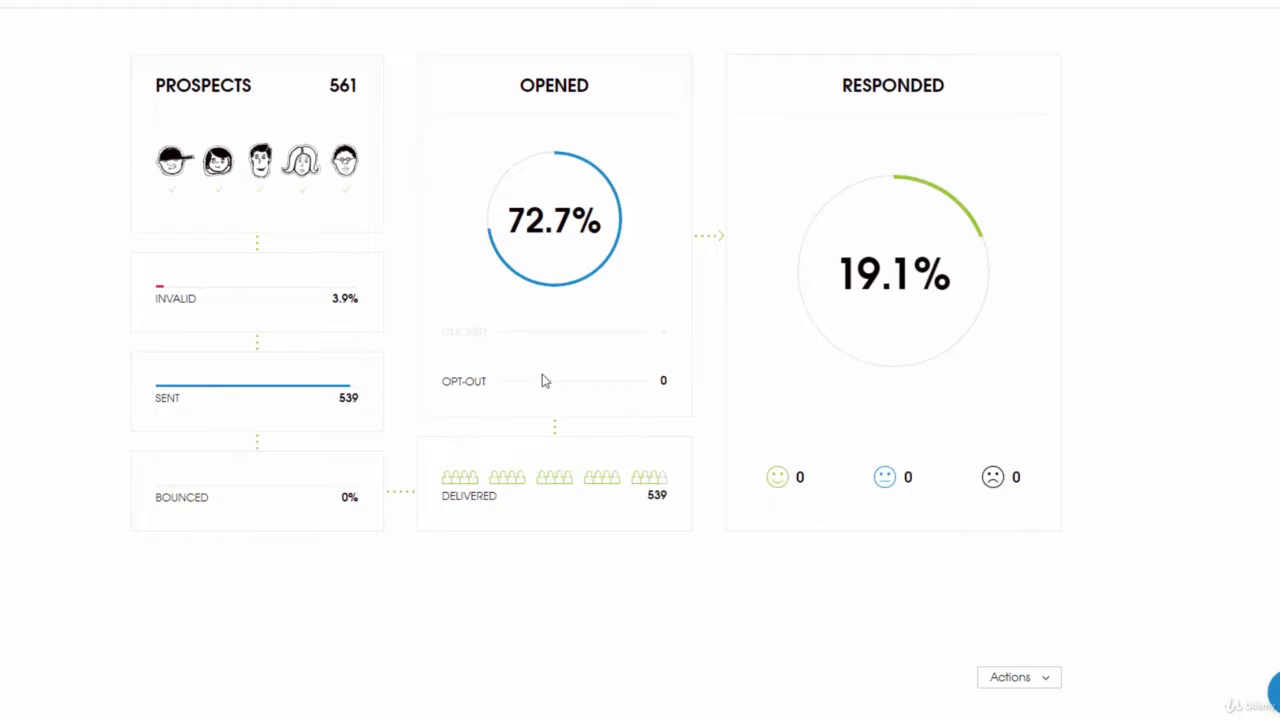
mouse_move(584, 384)
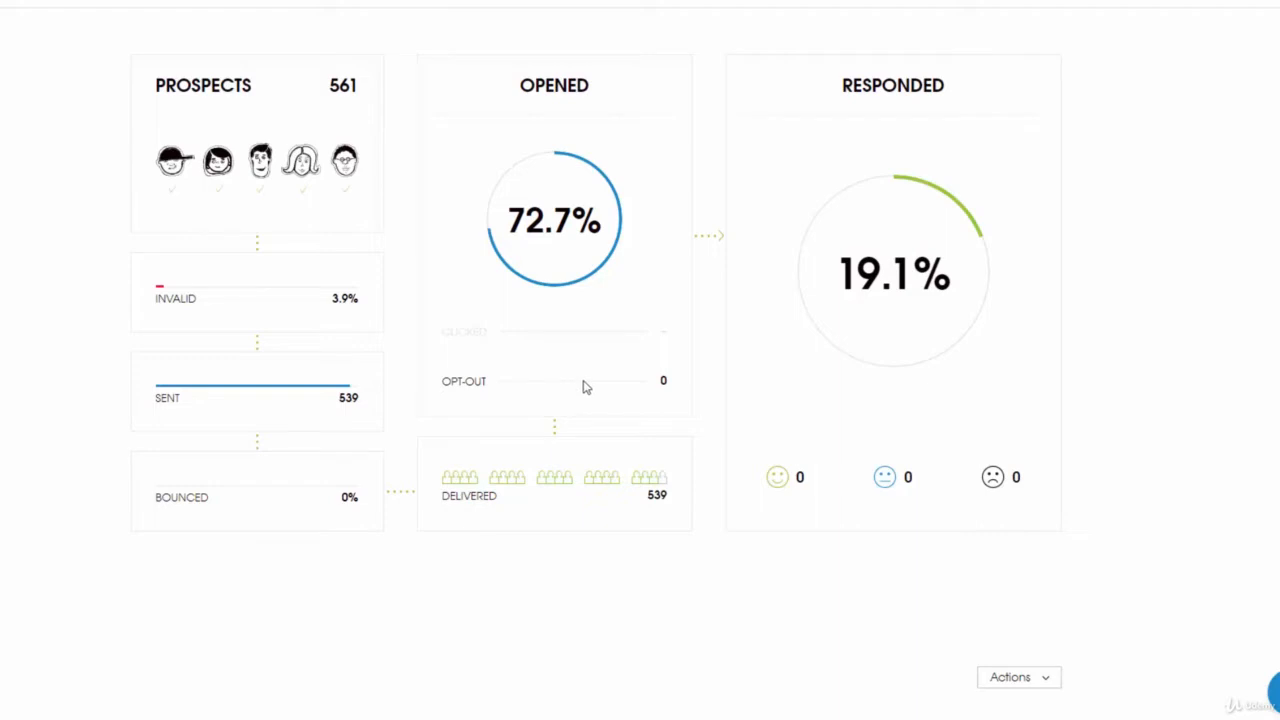
mouse_move(702, 400)
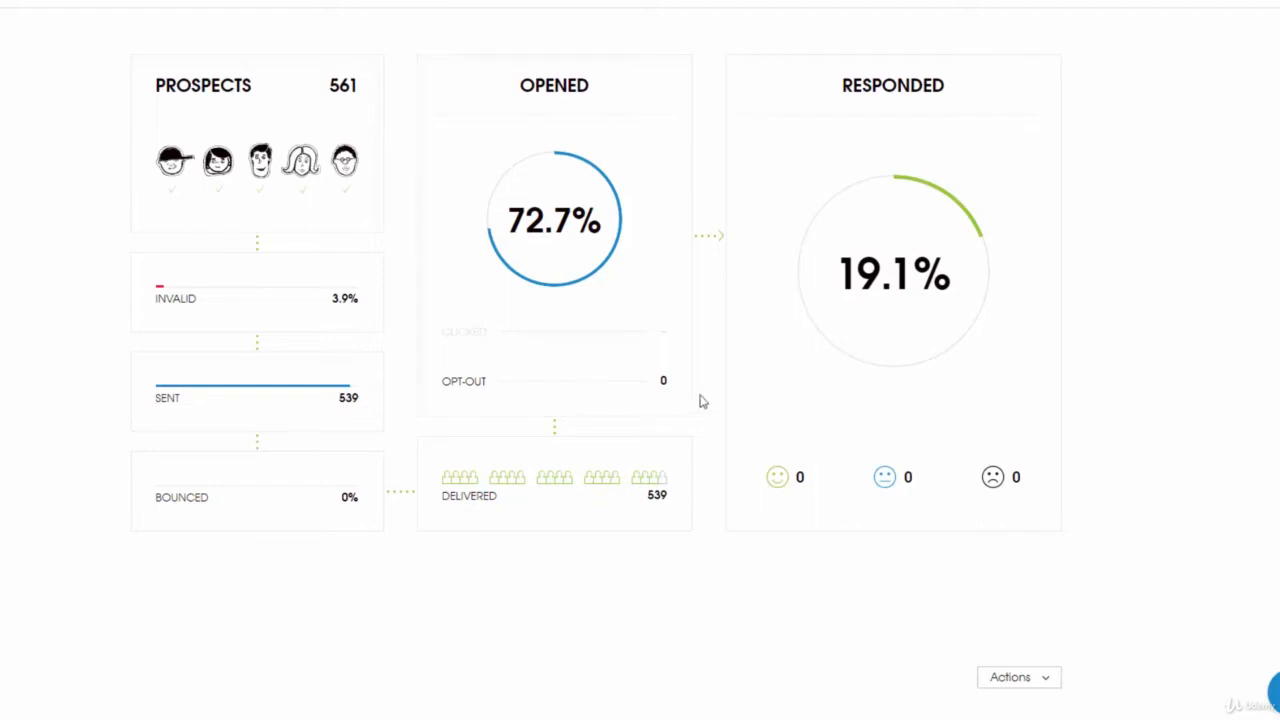
mouse_move(696, 290)
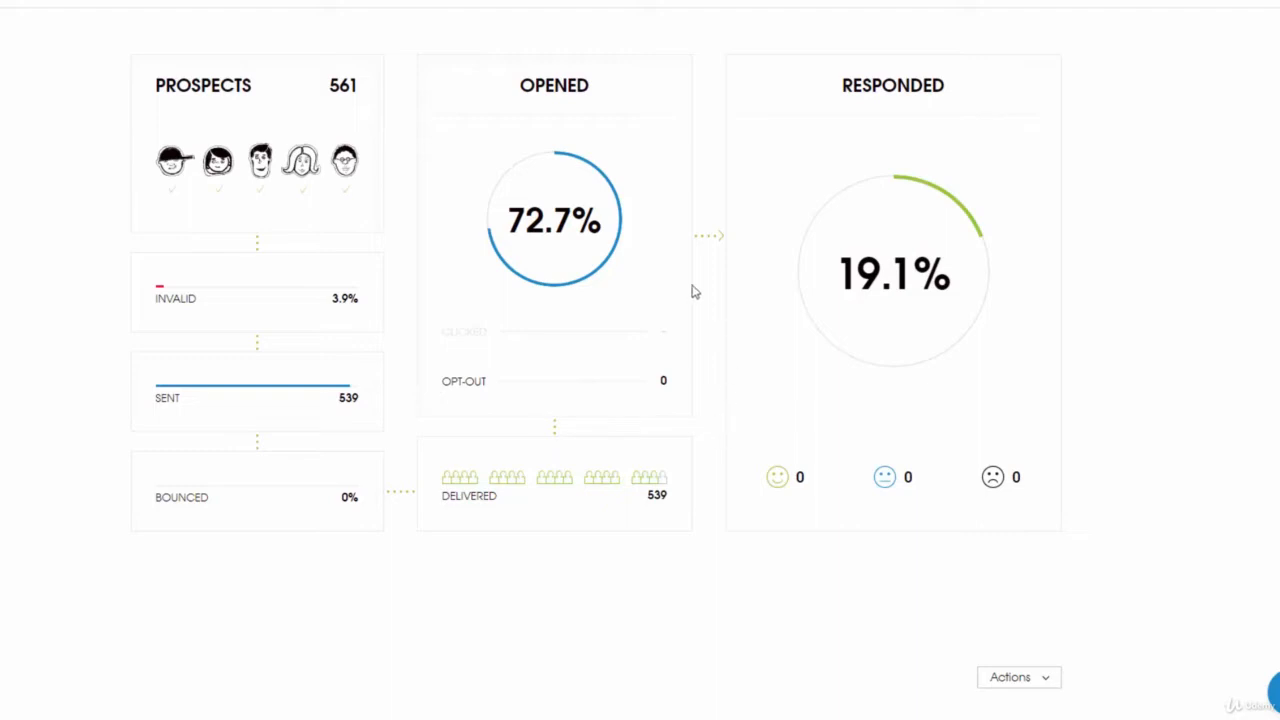
mouse_move(668, 290)
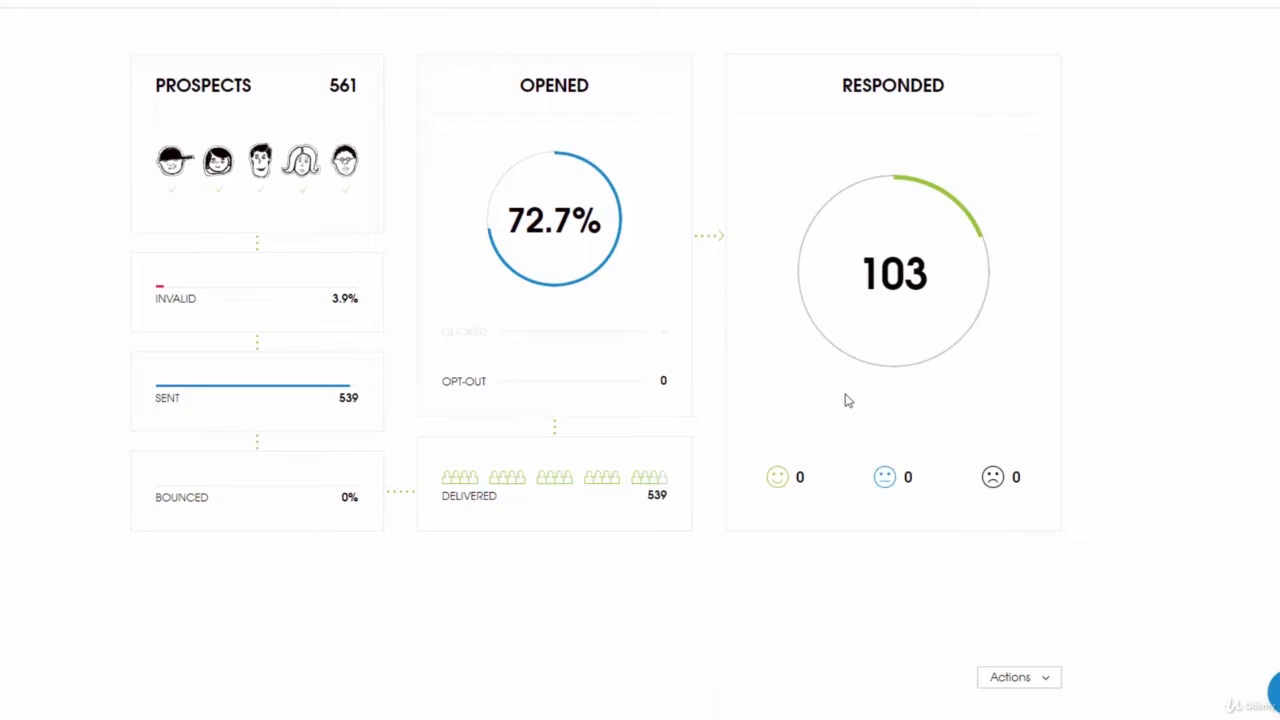
Expand Email #1 to reveal its personalized COMPANY template, delivery hours and 50-prospects-per-day limit.
scroll(down, 3)
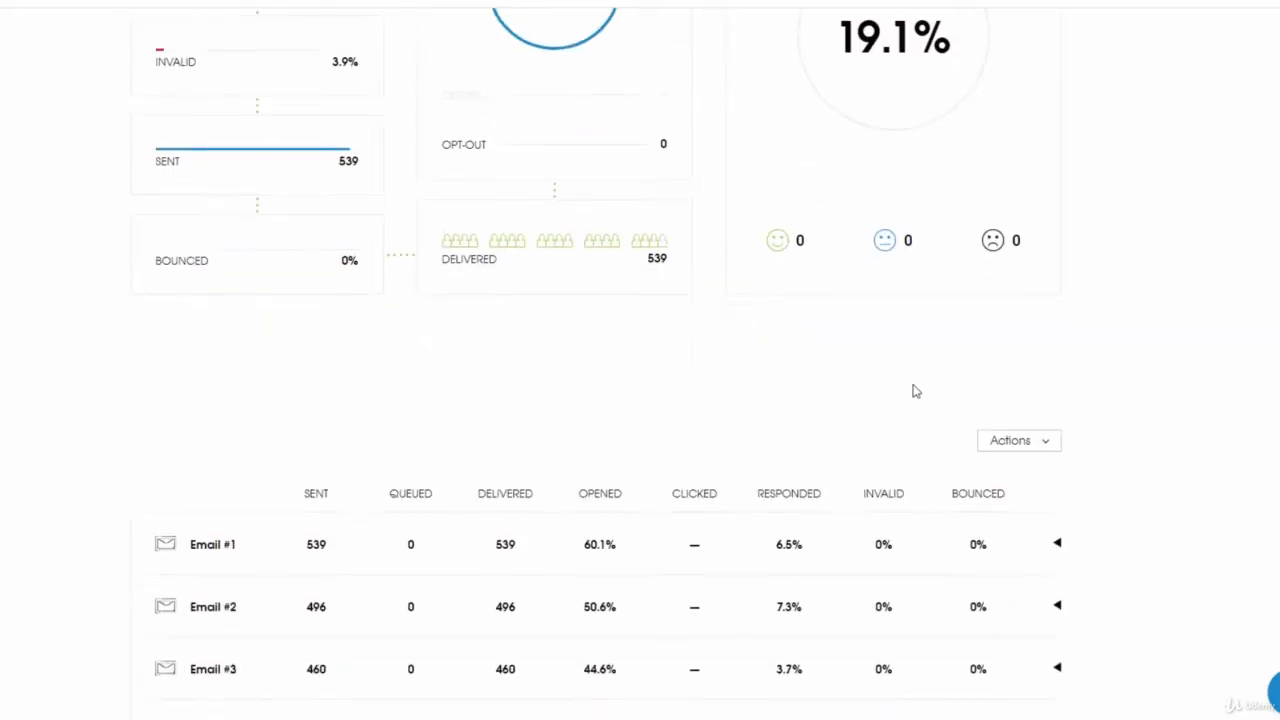
scroll(down, 3)
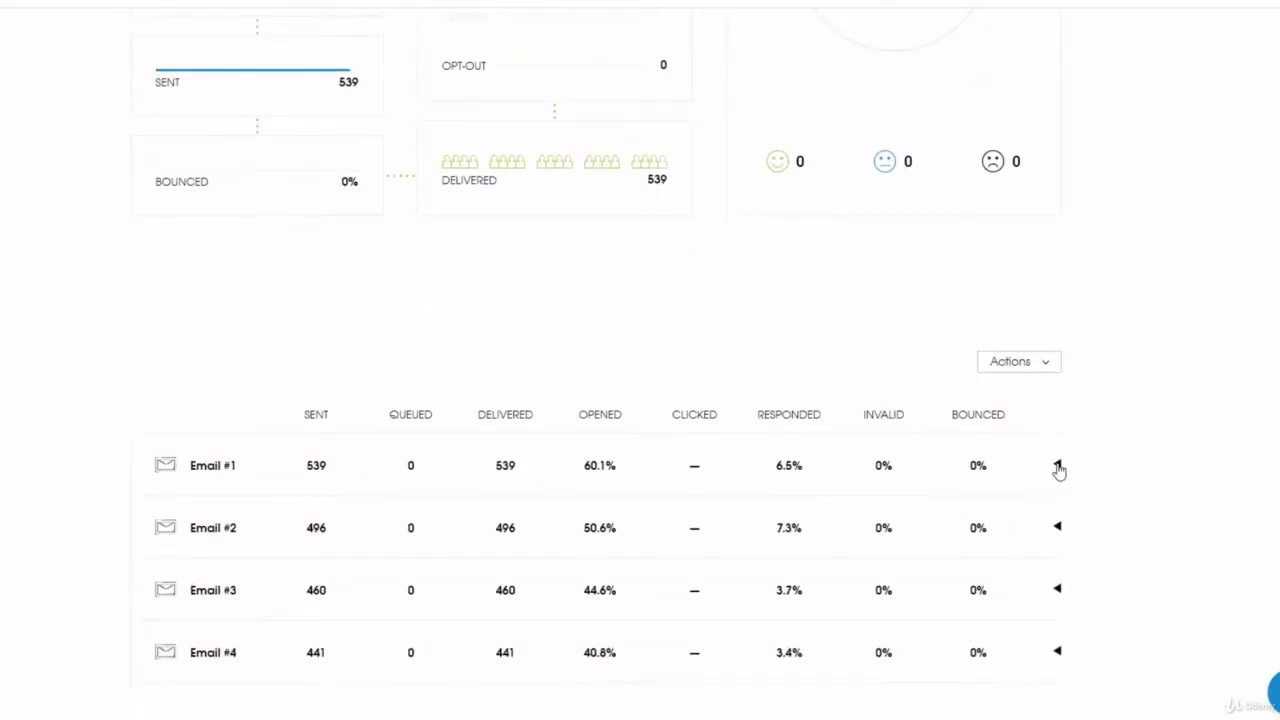
click(1056, 468)
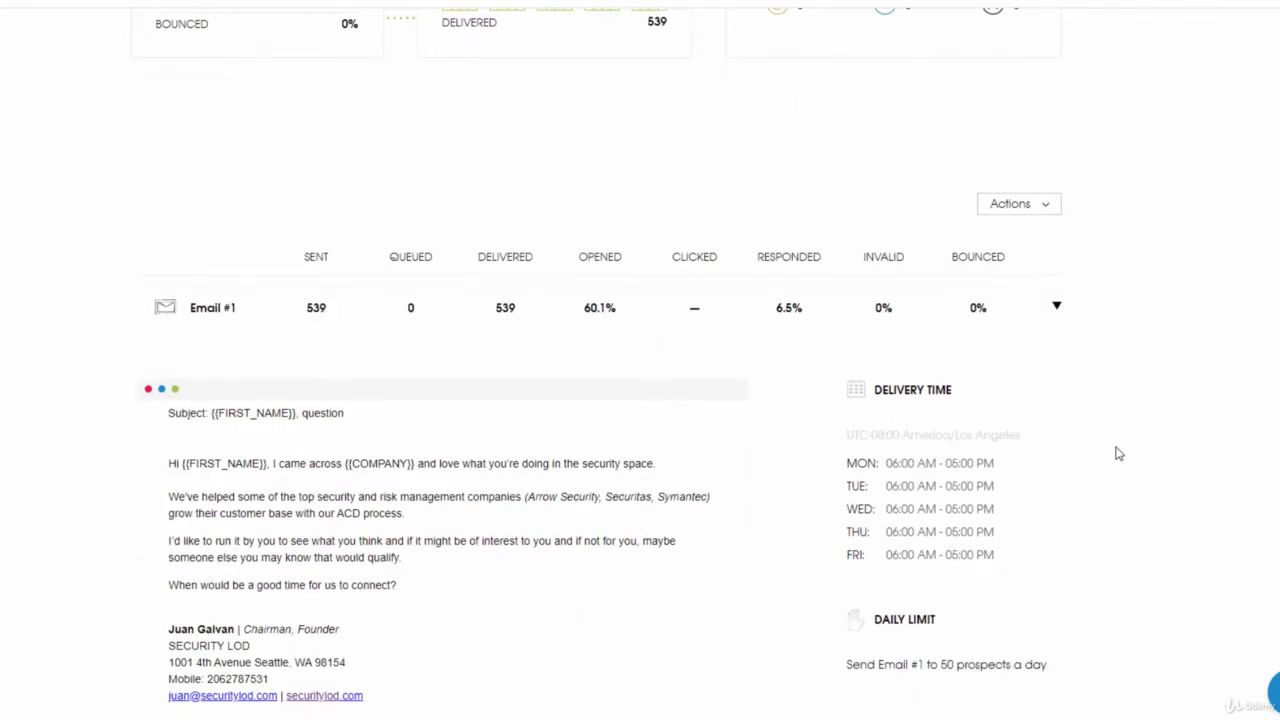
mouse_move(1088, 458)
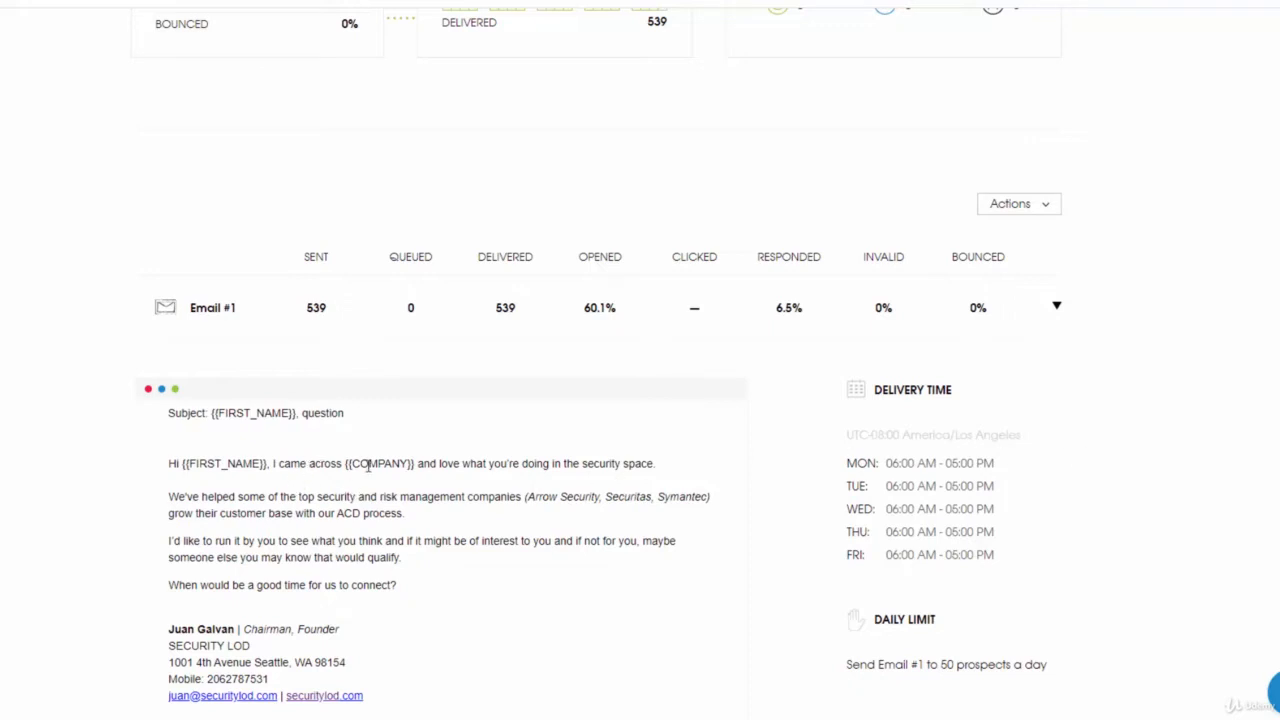
double_click(380, 464)
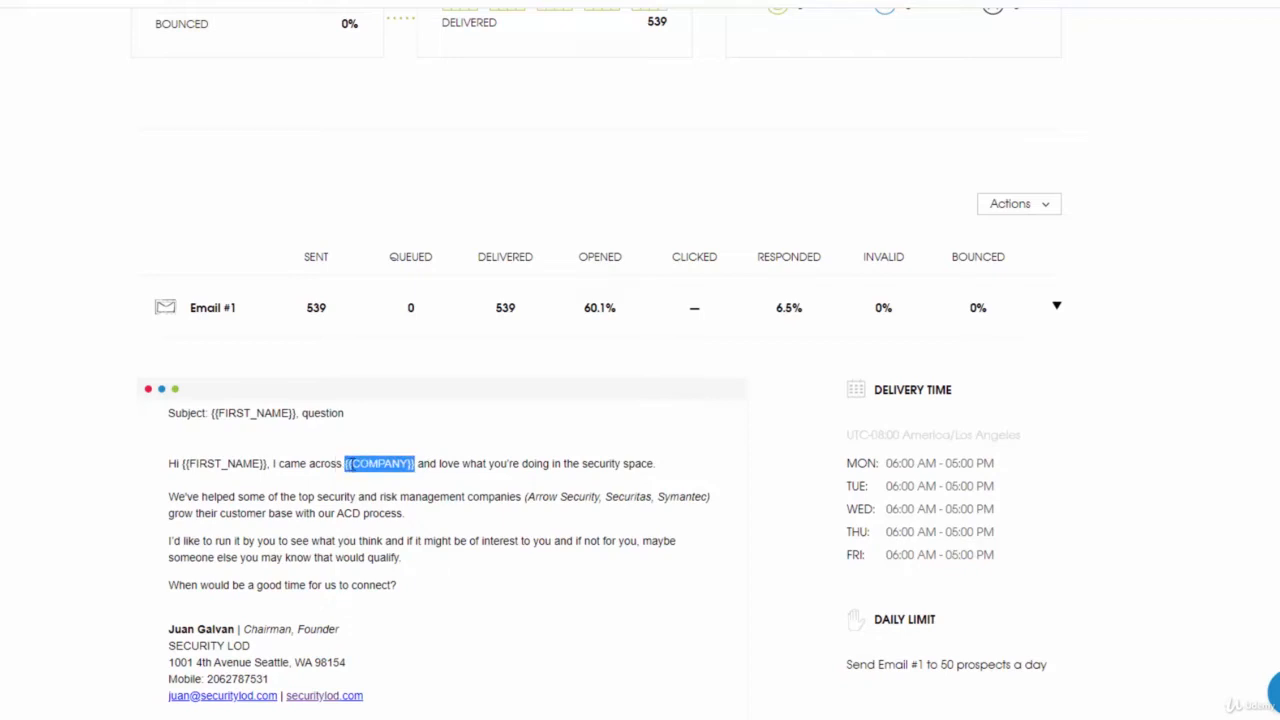
click(344, 480)
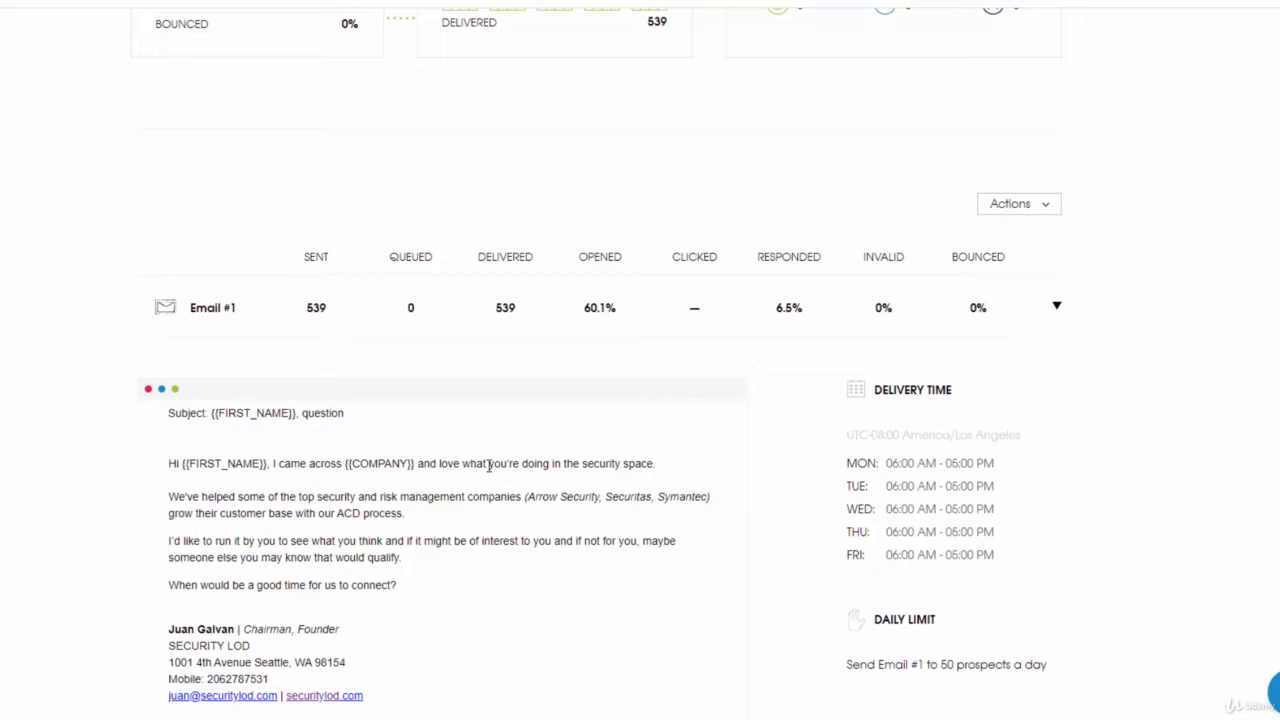
scroll(down, 3)
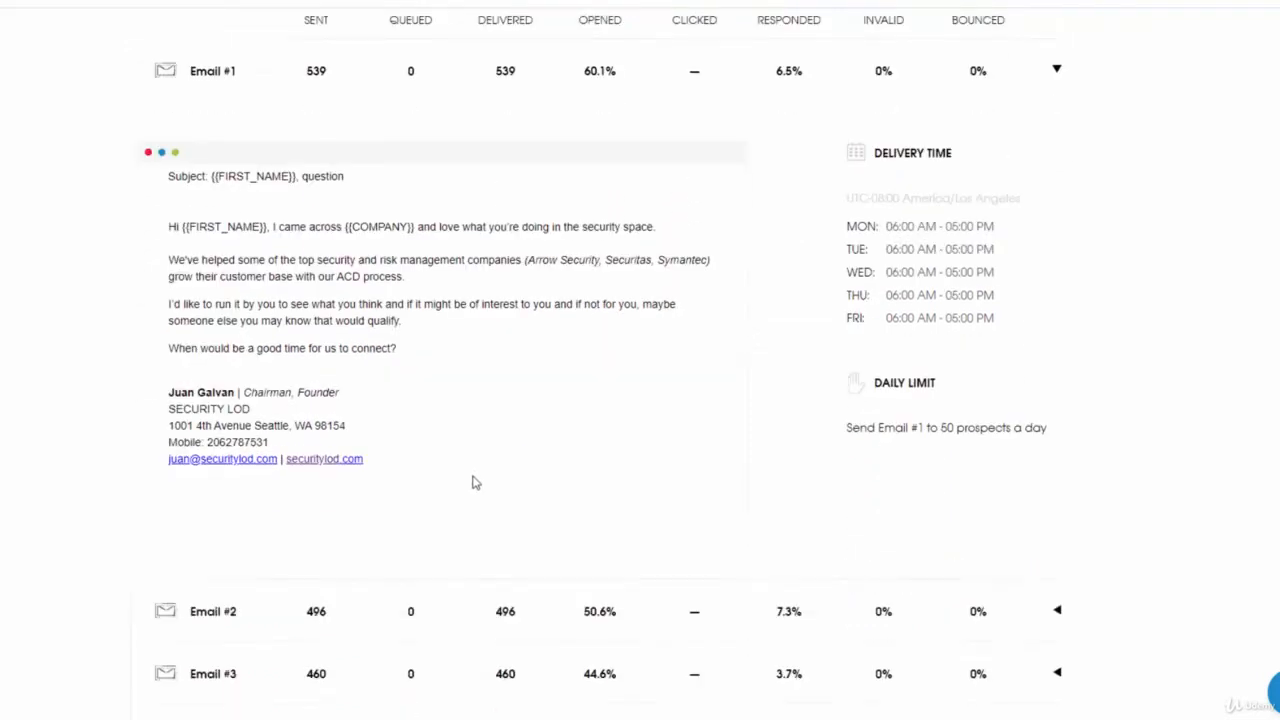
mouse_move(488, 428)
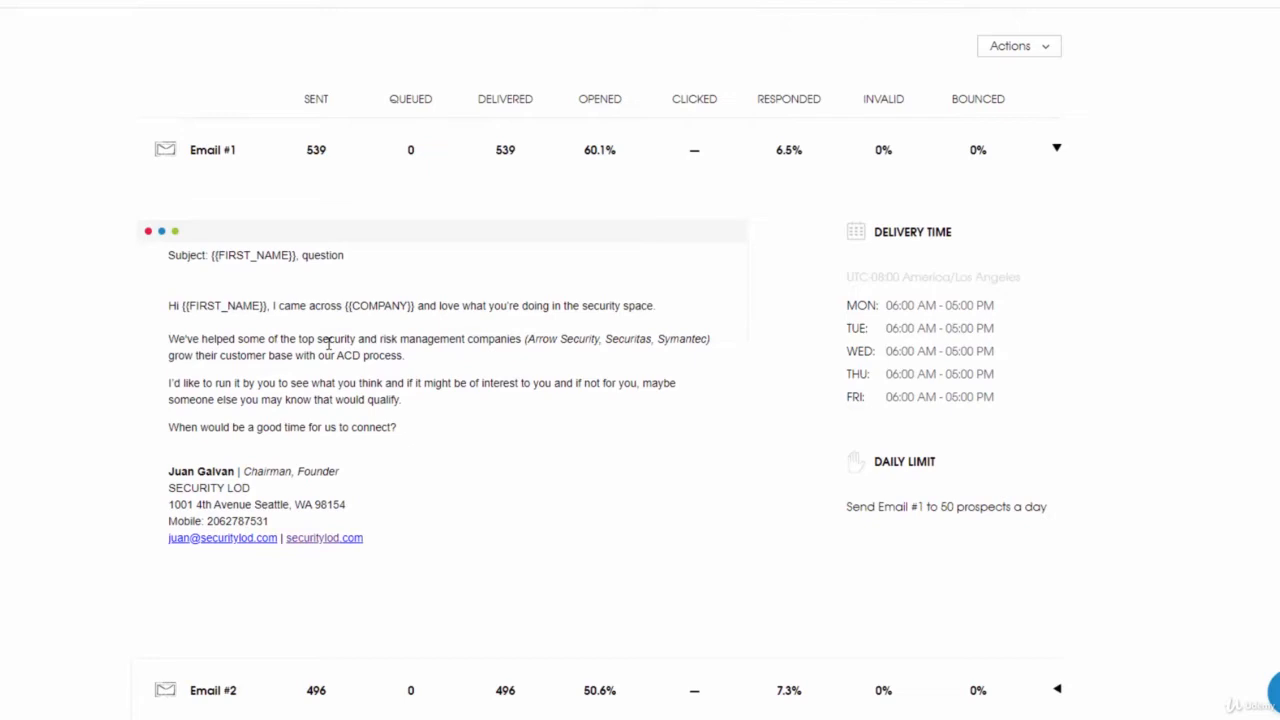
mouse_move(484, 344)
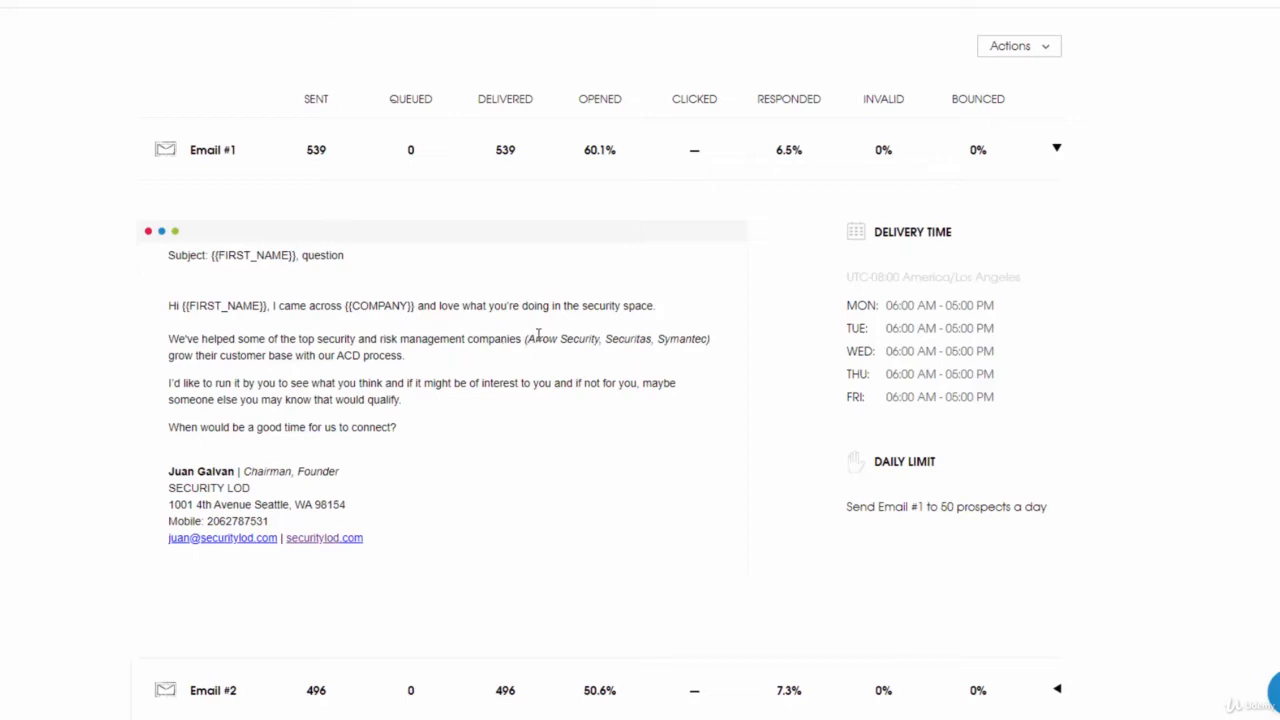
mouse_move(590, 380)
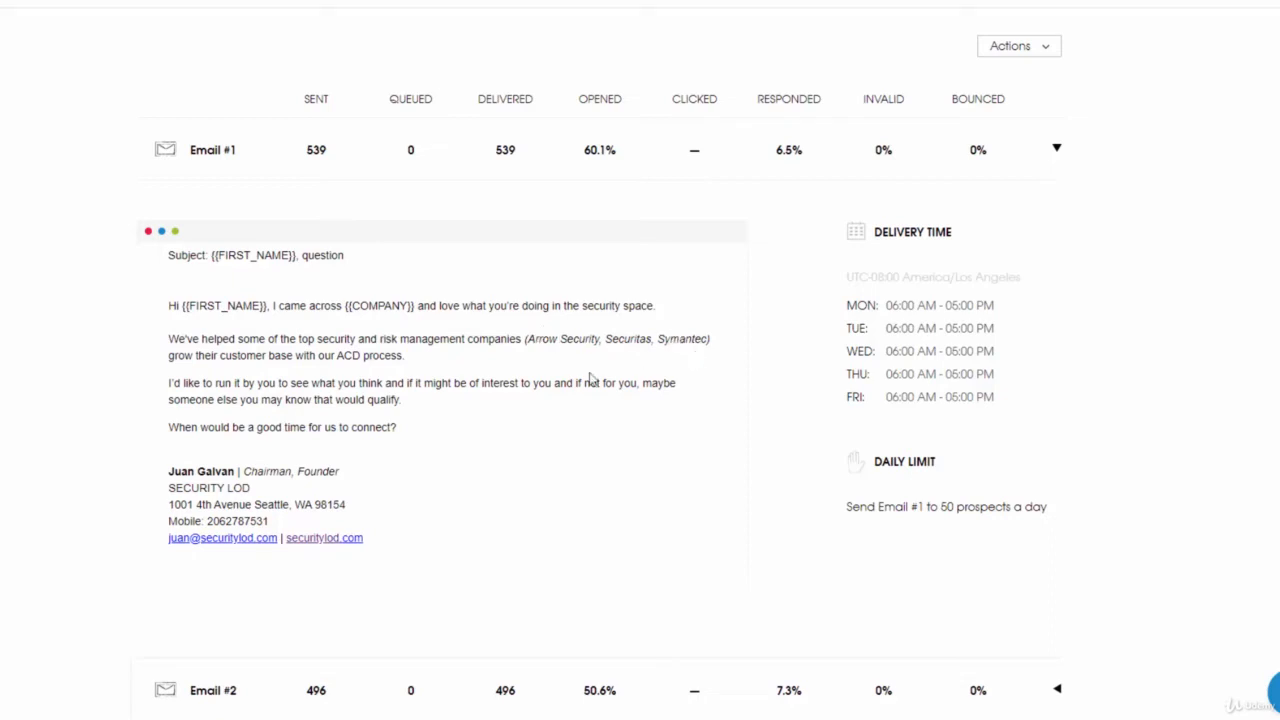
mouse_move(540, 374)
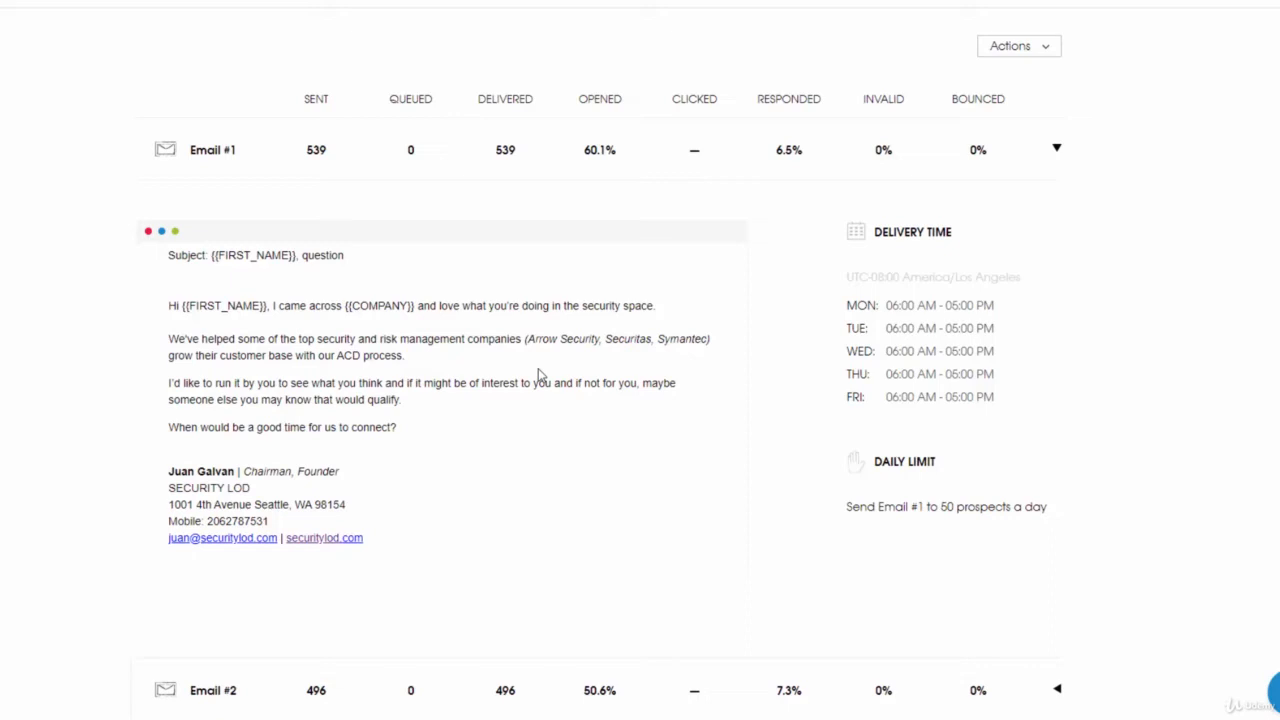
mouse_move(196, 370)
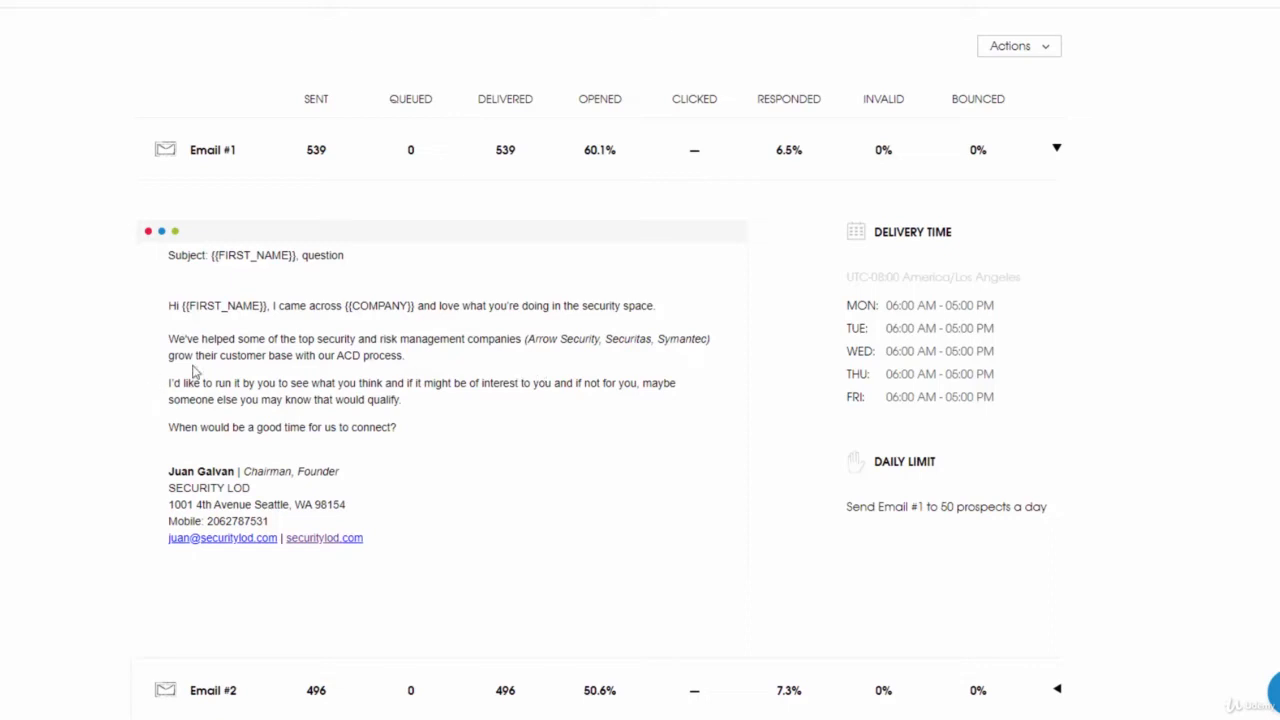
mouse_move(308, 370)
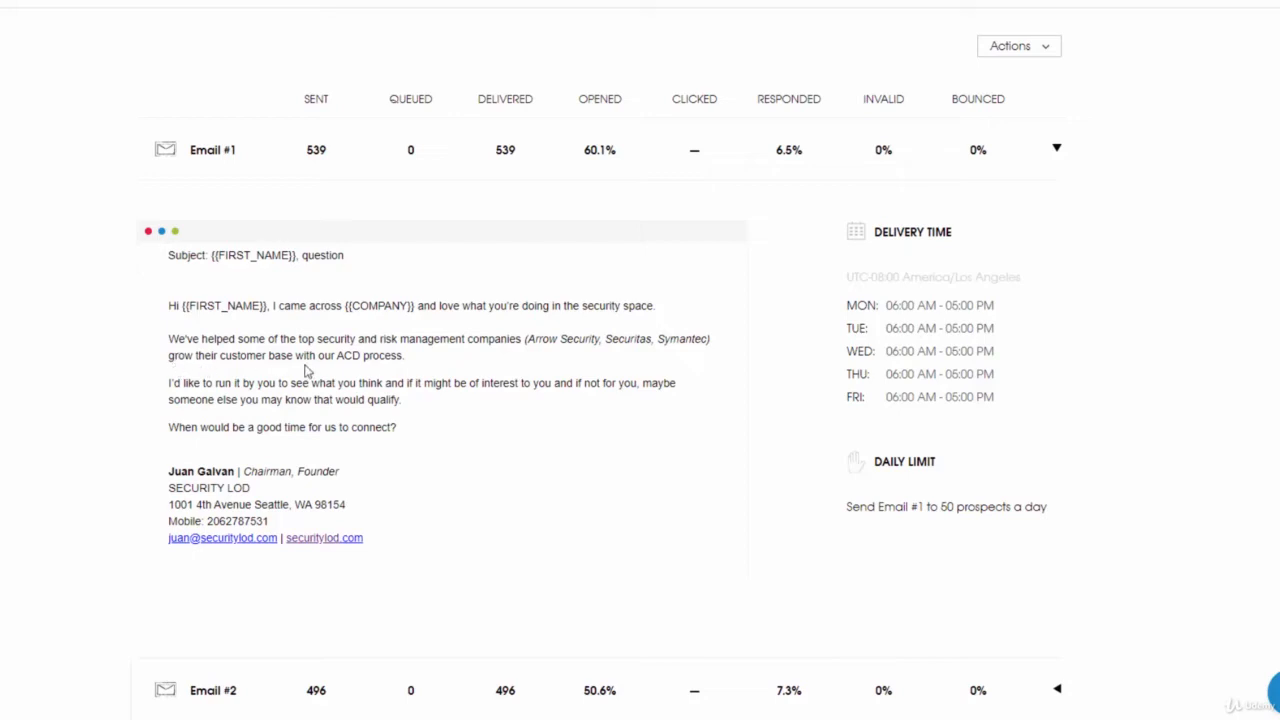
mouse_move(408, 364)
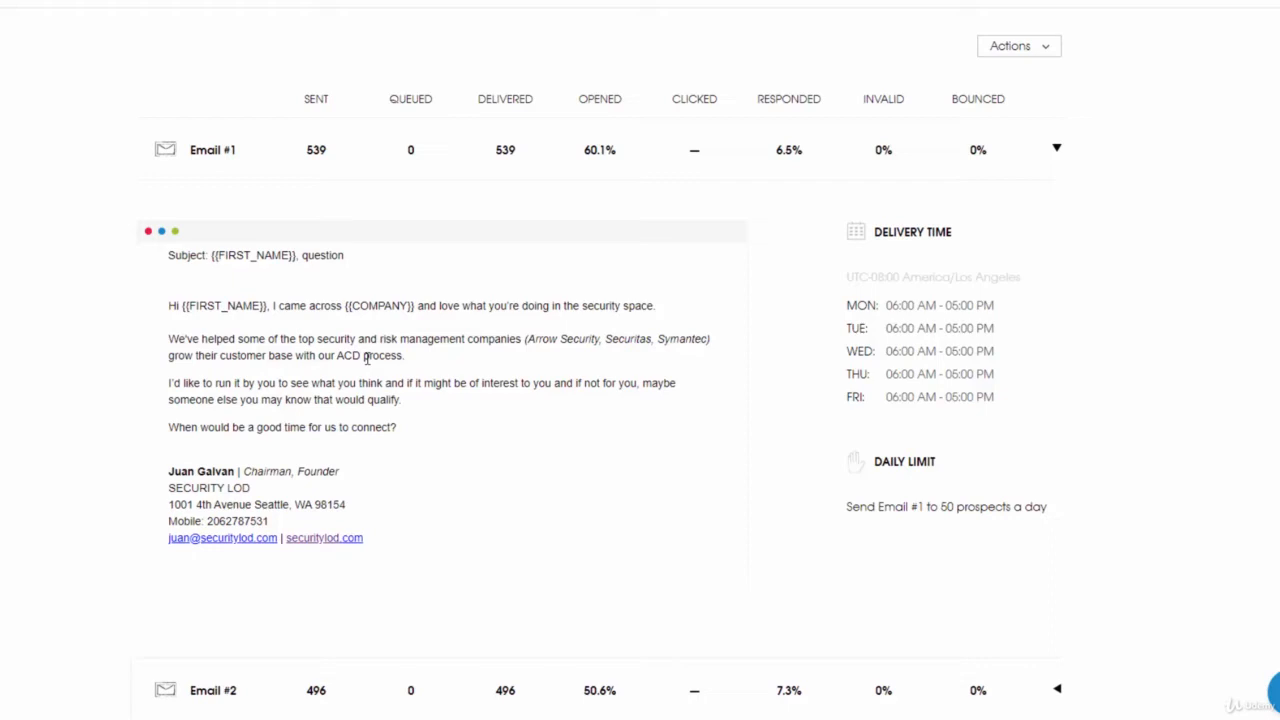
mouse_move(356, 358)
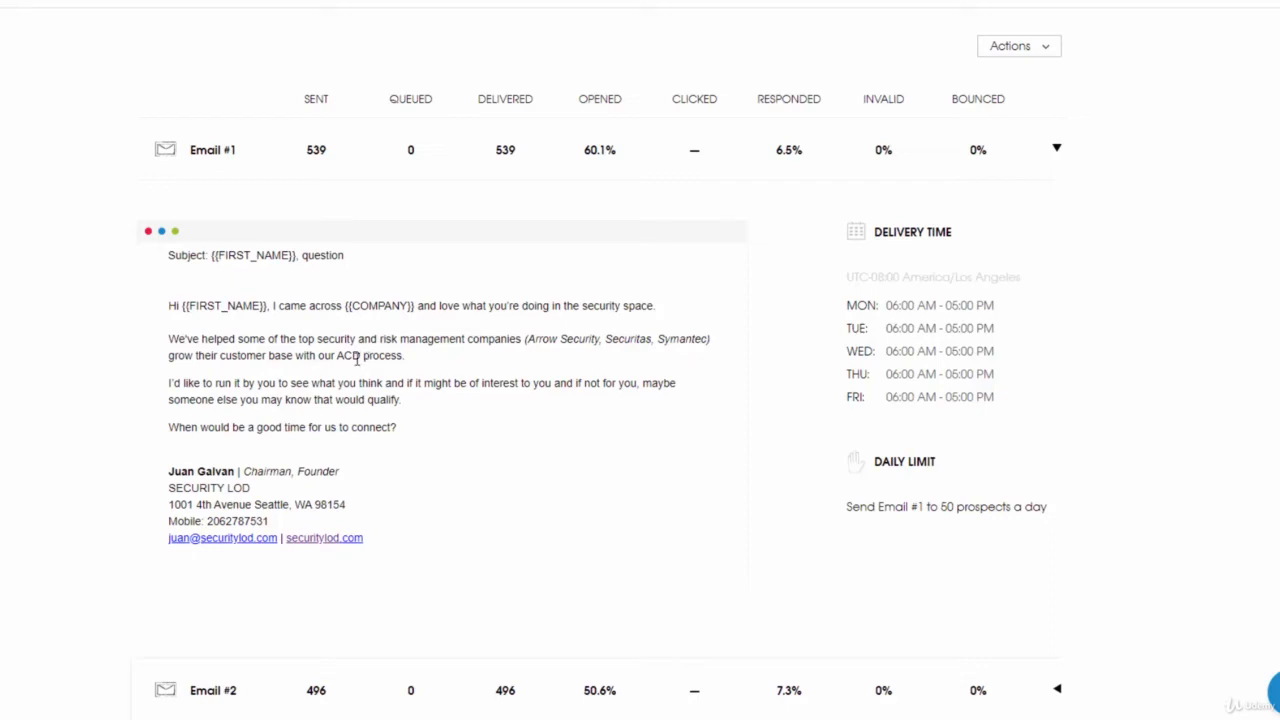
mouse_move(340, 356)
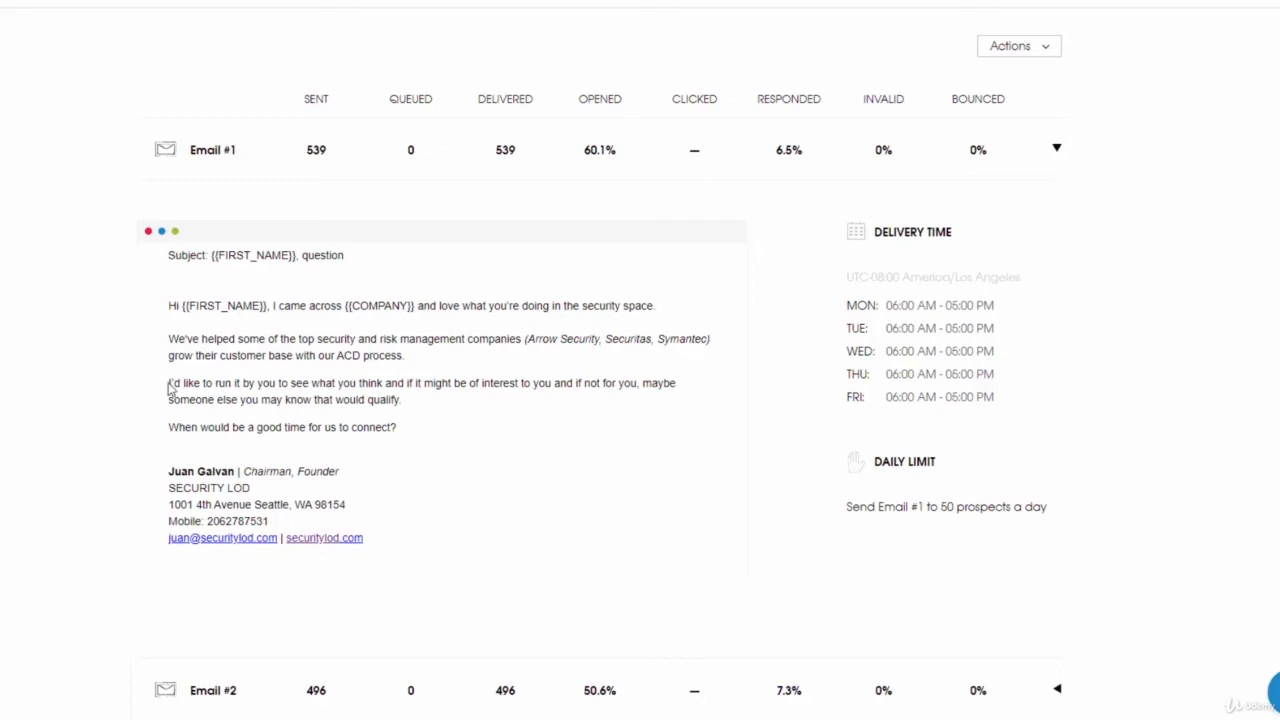
mouse_move(236, 396)
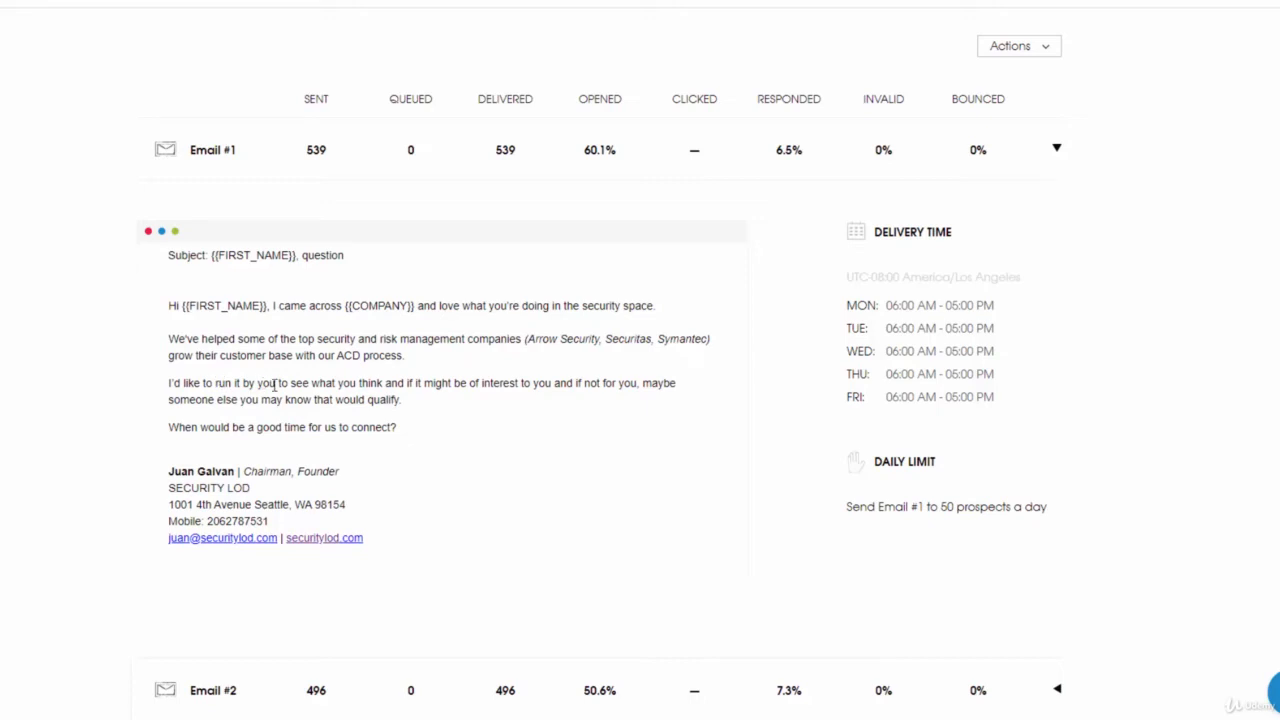
mouse_move(448, 384)
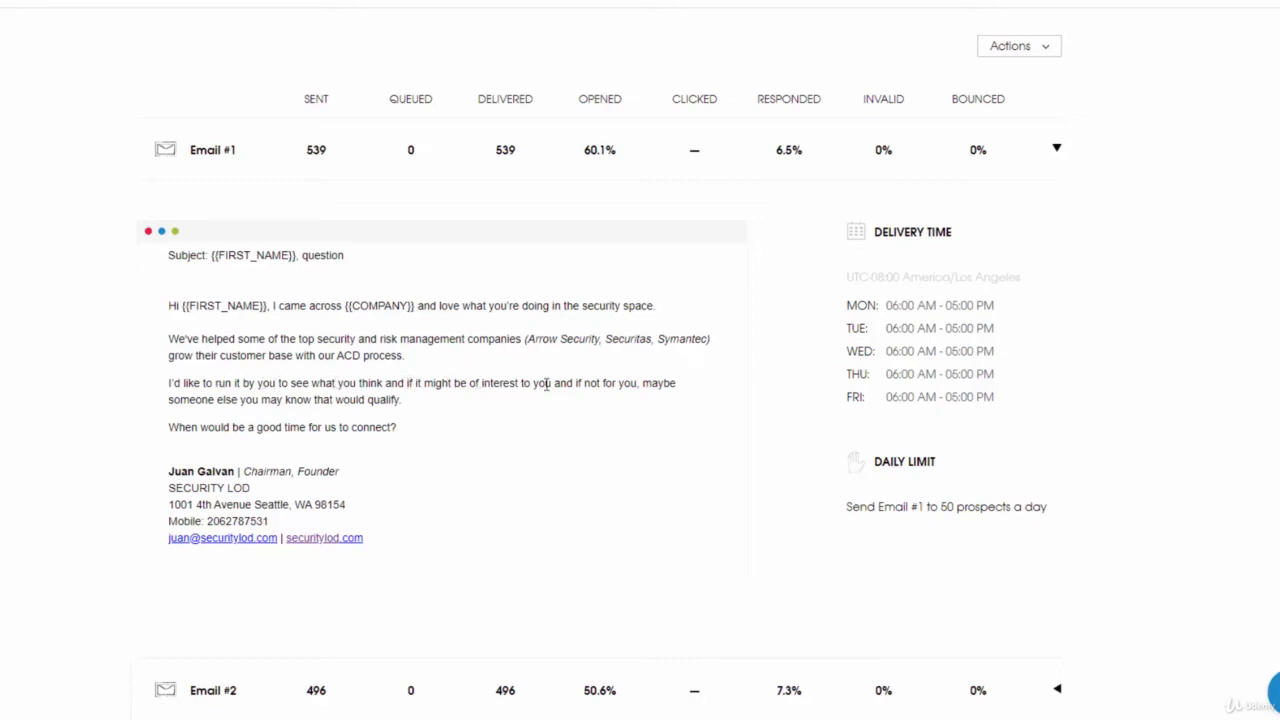
mouse_move(628, 388)
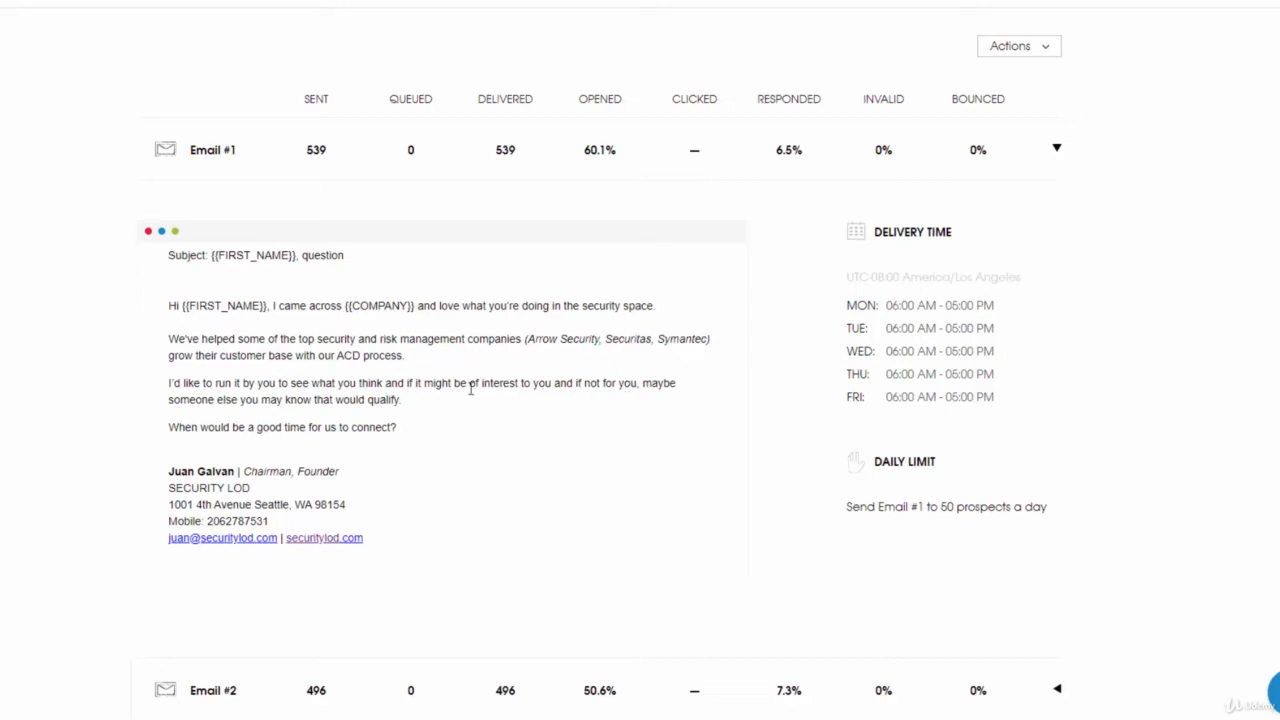
mouse_move(452, 398)
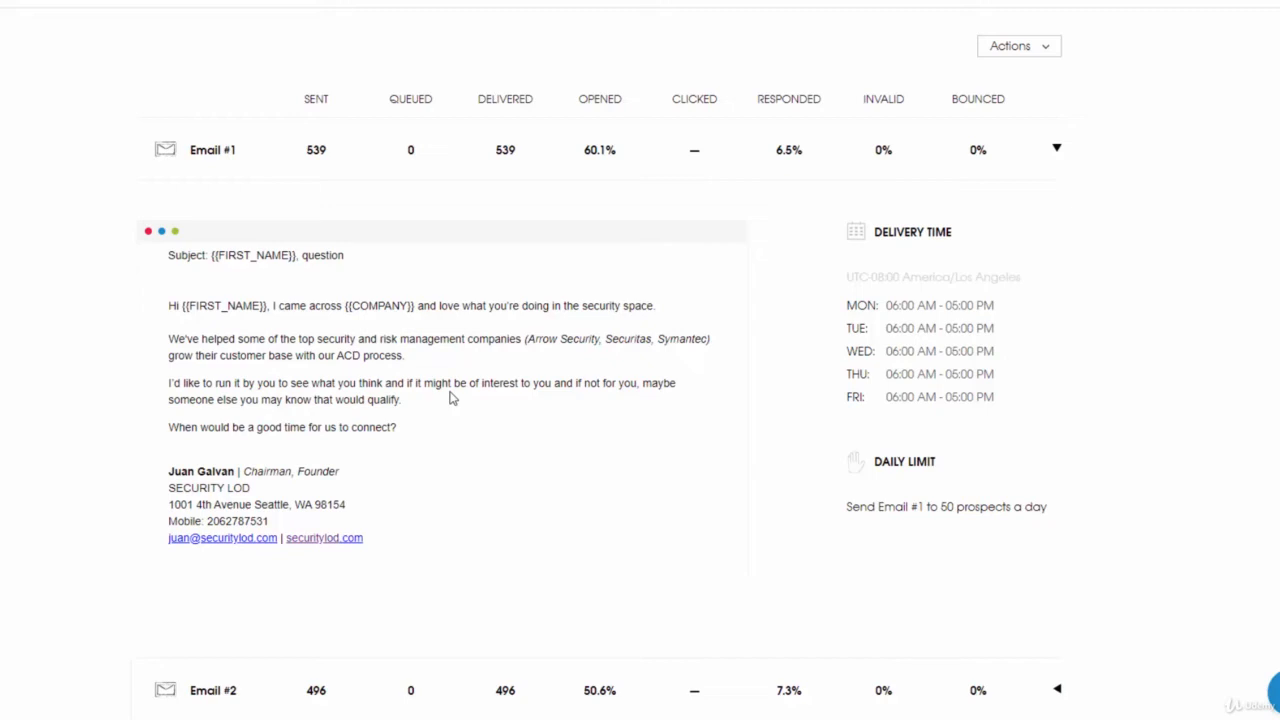
mouse_move(504, 384)
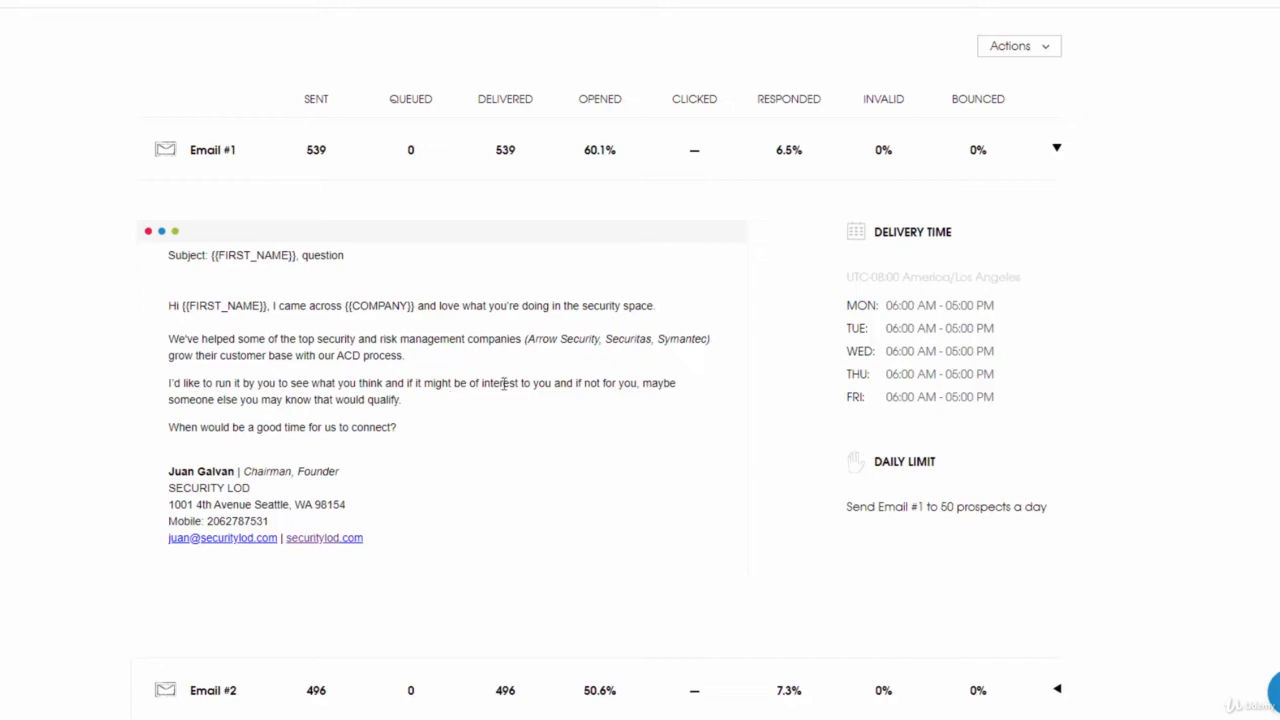
mouse_move(608, 360)
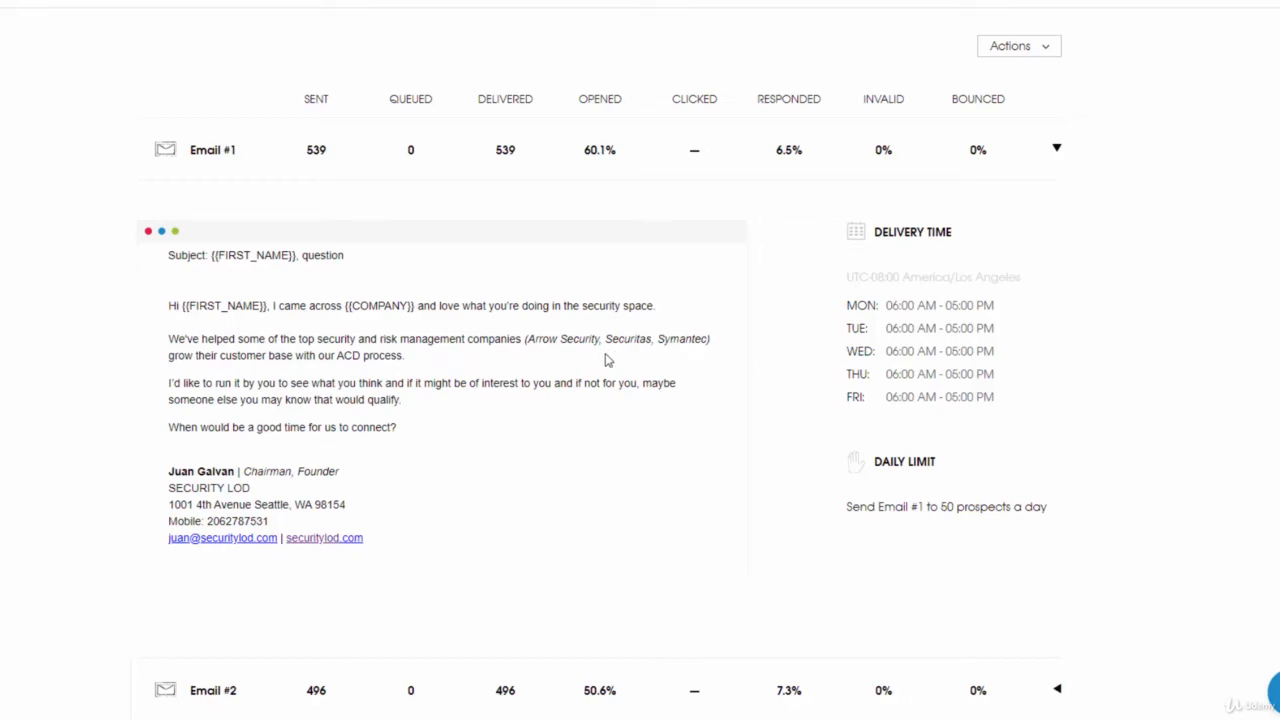
mouse_move(330, 404)
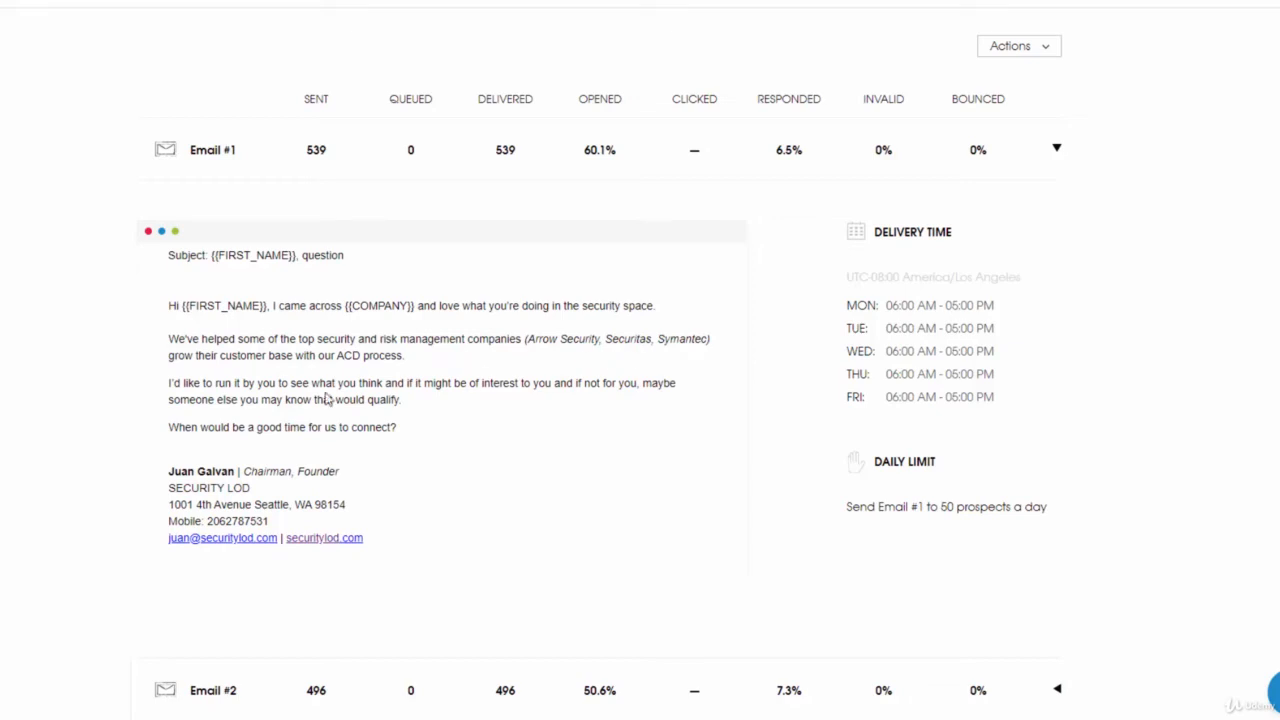
mouse_move(260, 378)
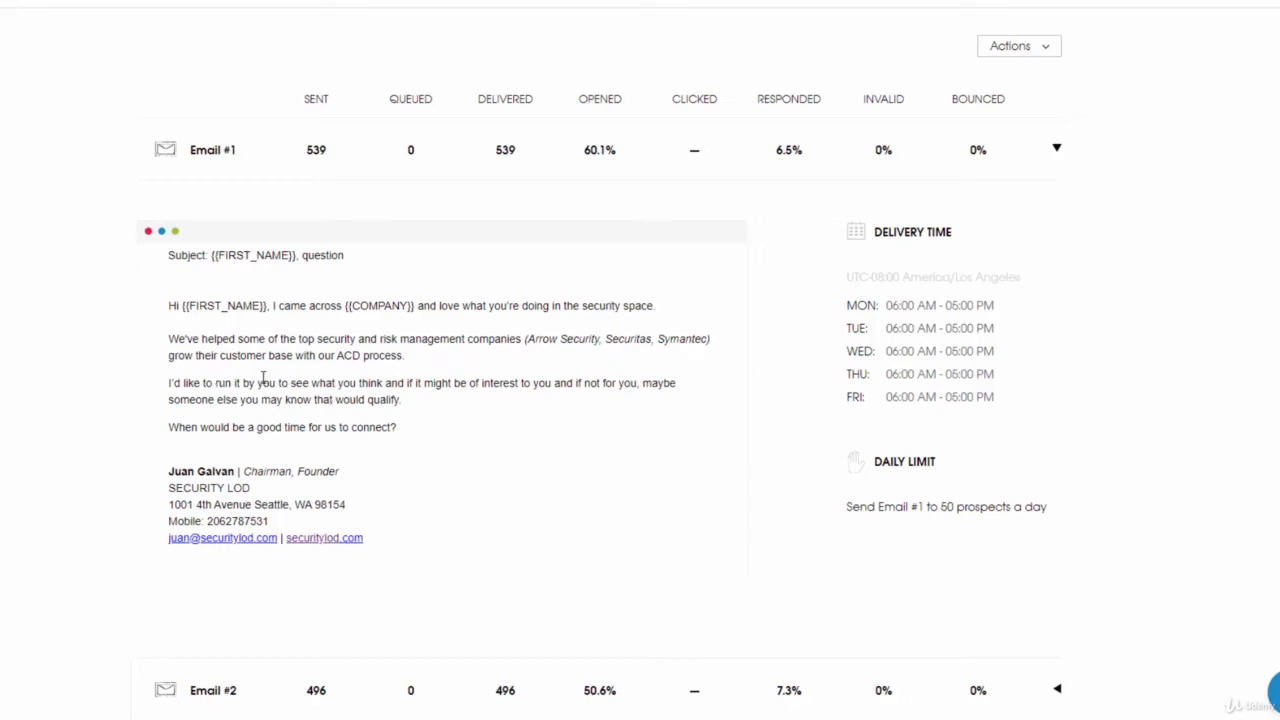
mouse_move(316, 390)
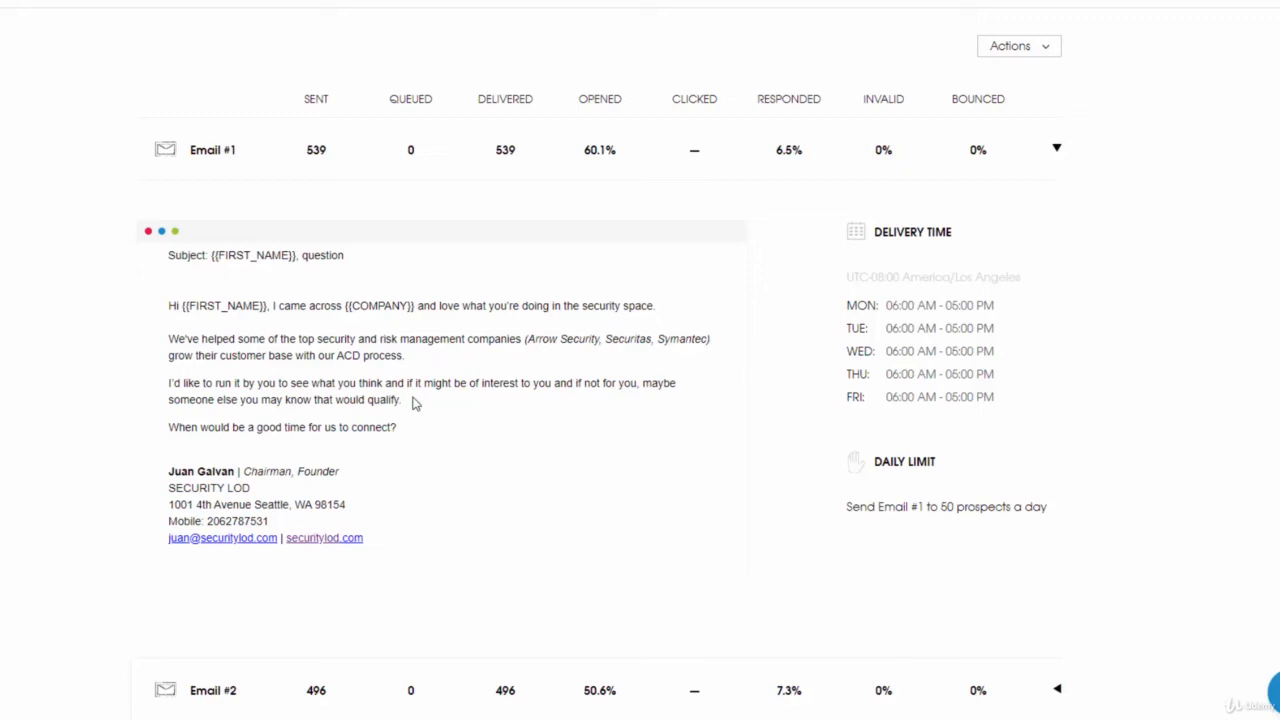
mouse_move(508, 398)
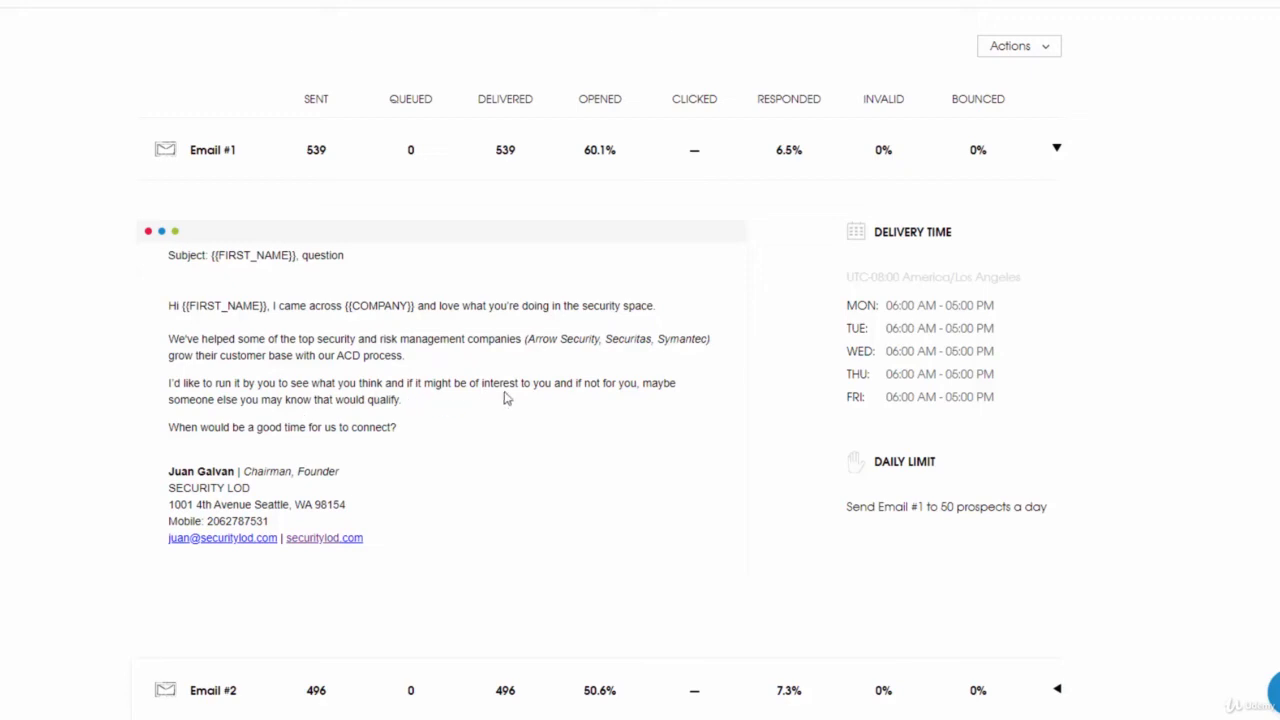
mouse_move(588, 396)
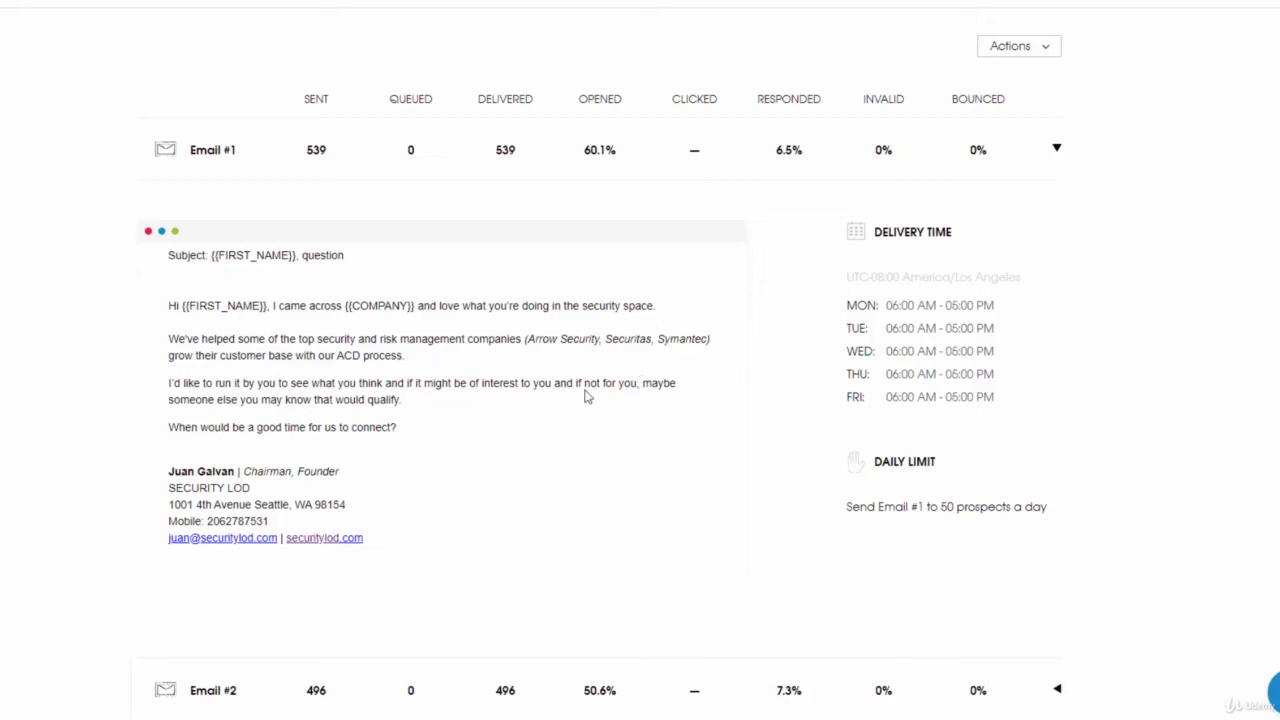
mouse_move(548, 404)
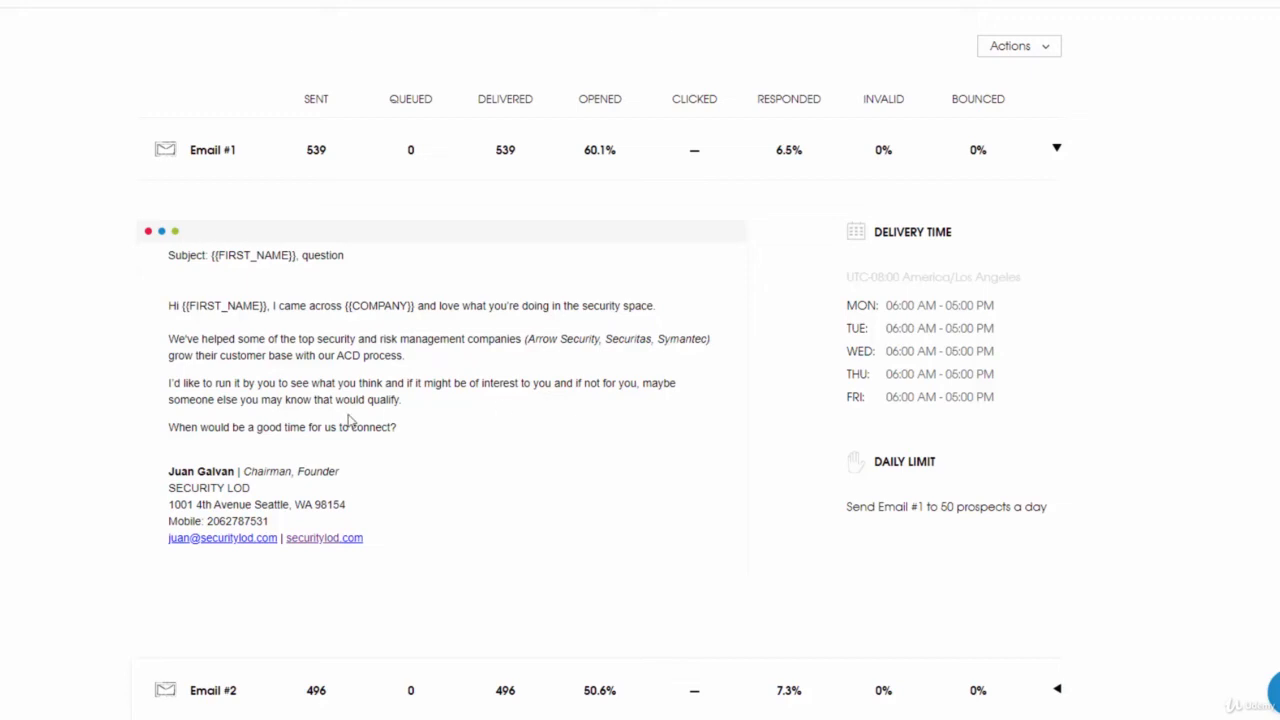
Highlight and then deselect Email #1's closing question line.
triple_click(284, 428)
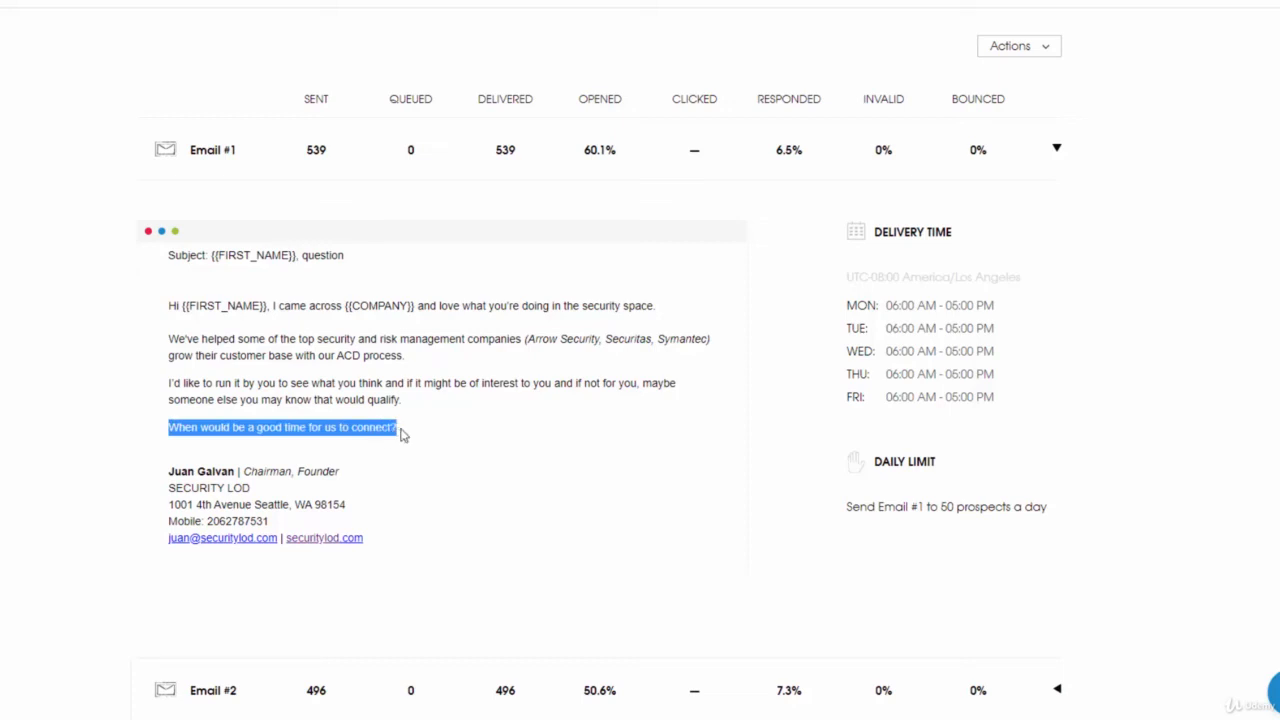
click(376, 420)
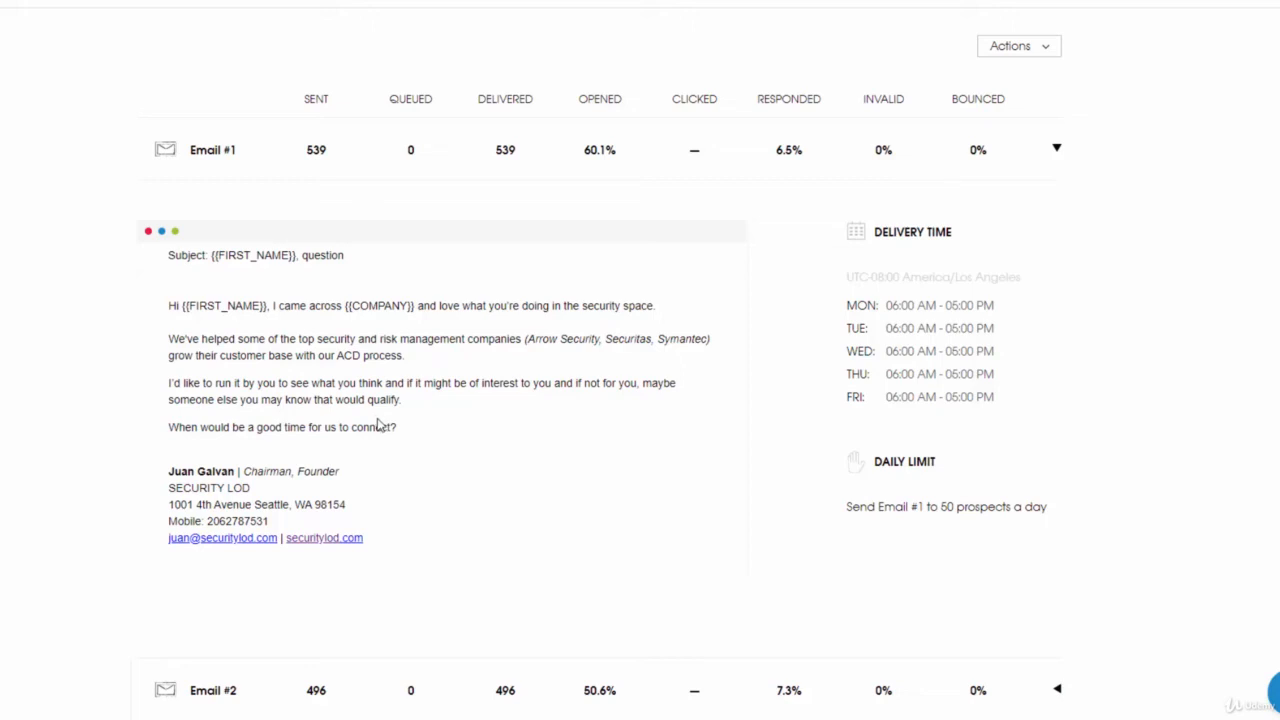
mouse_move(426, 420)
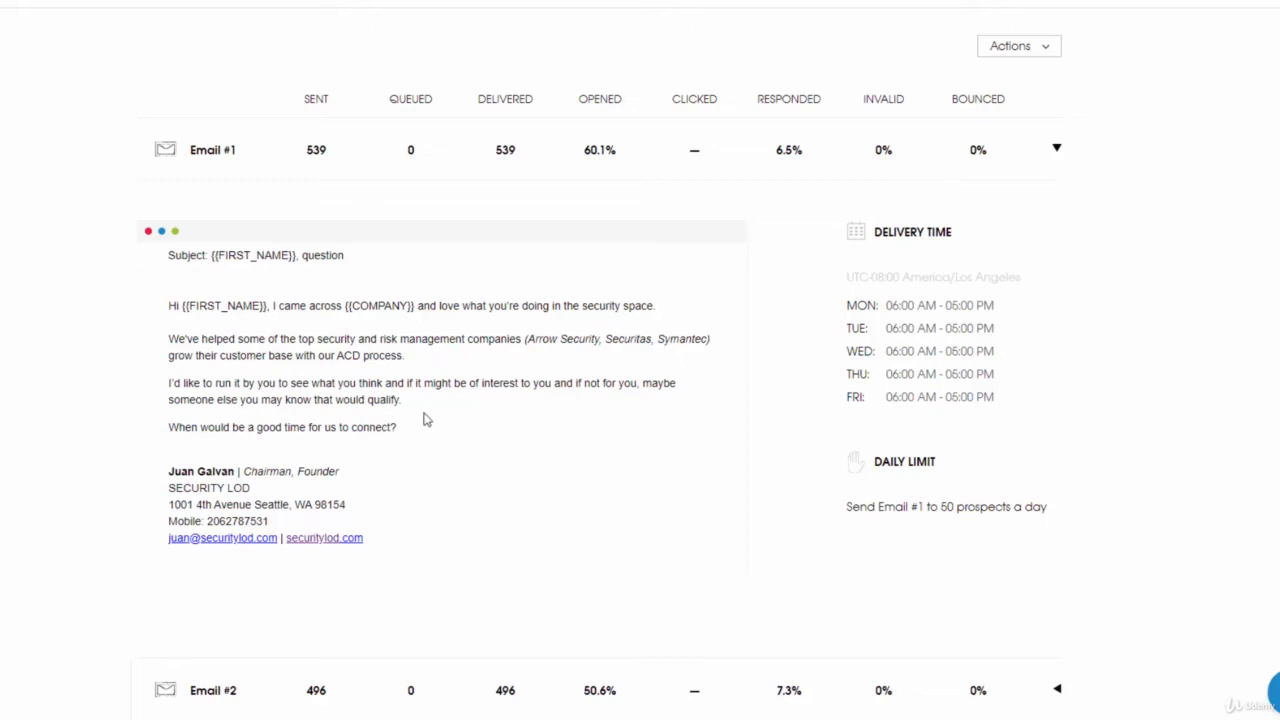
mouse_move(374, 424)
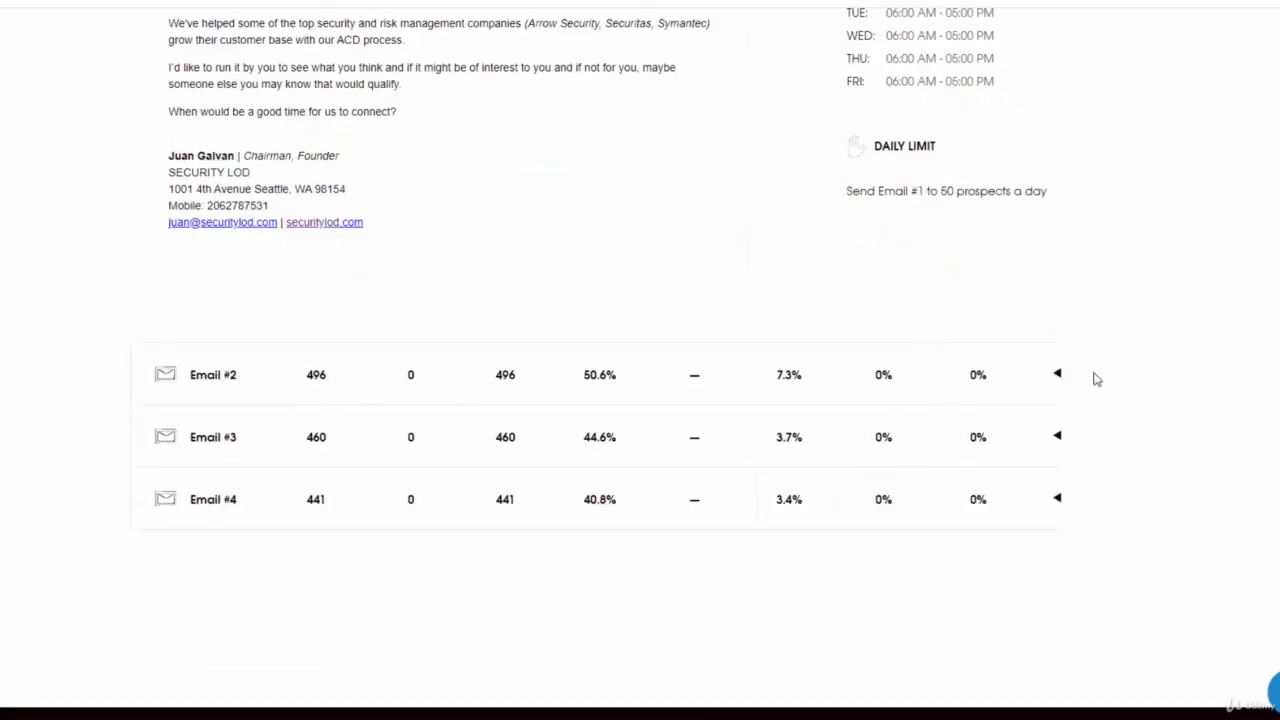
Expand Email #2 to reveal its follow-up template, 8 AM–6 PM delivery hours and 3-day follow-up rule.
click(1056, 374)
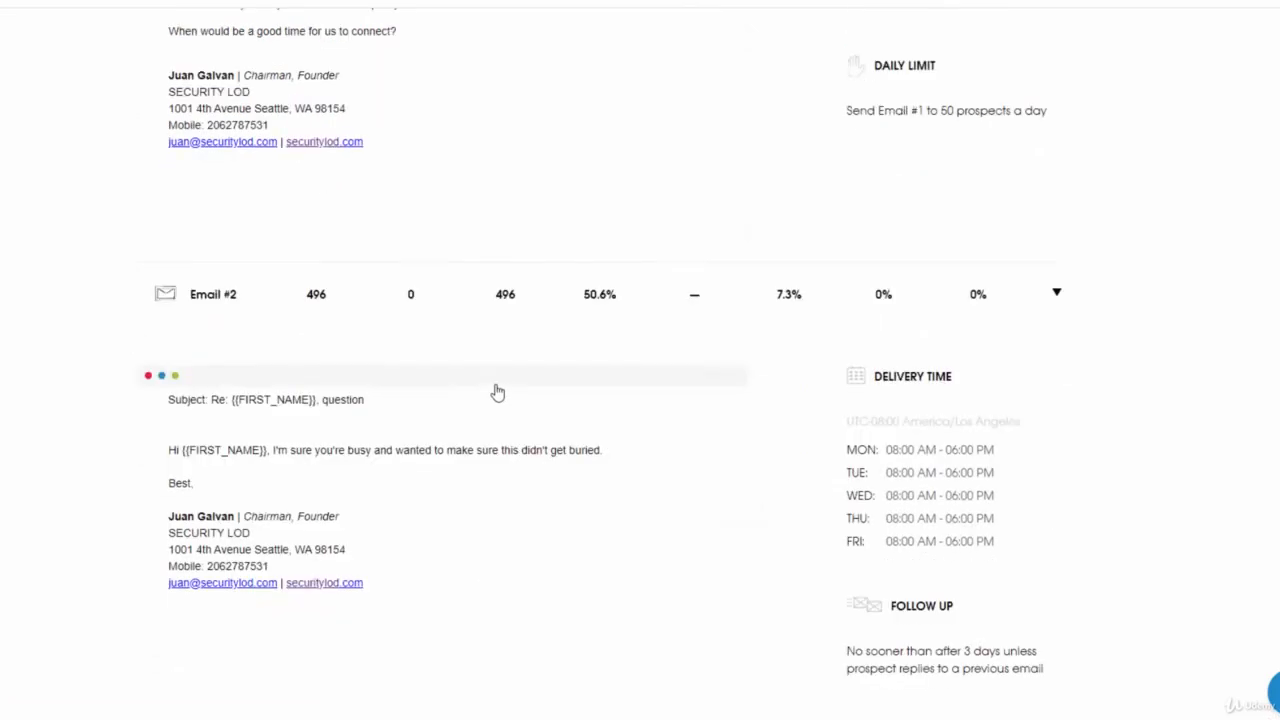
scroll(down, 3)
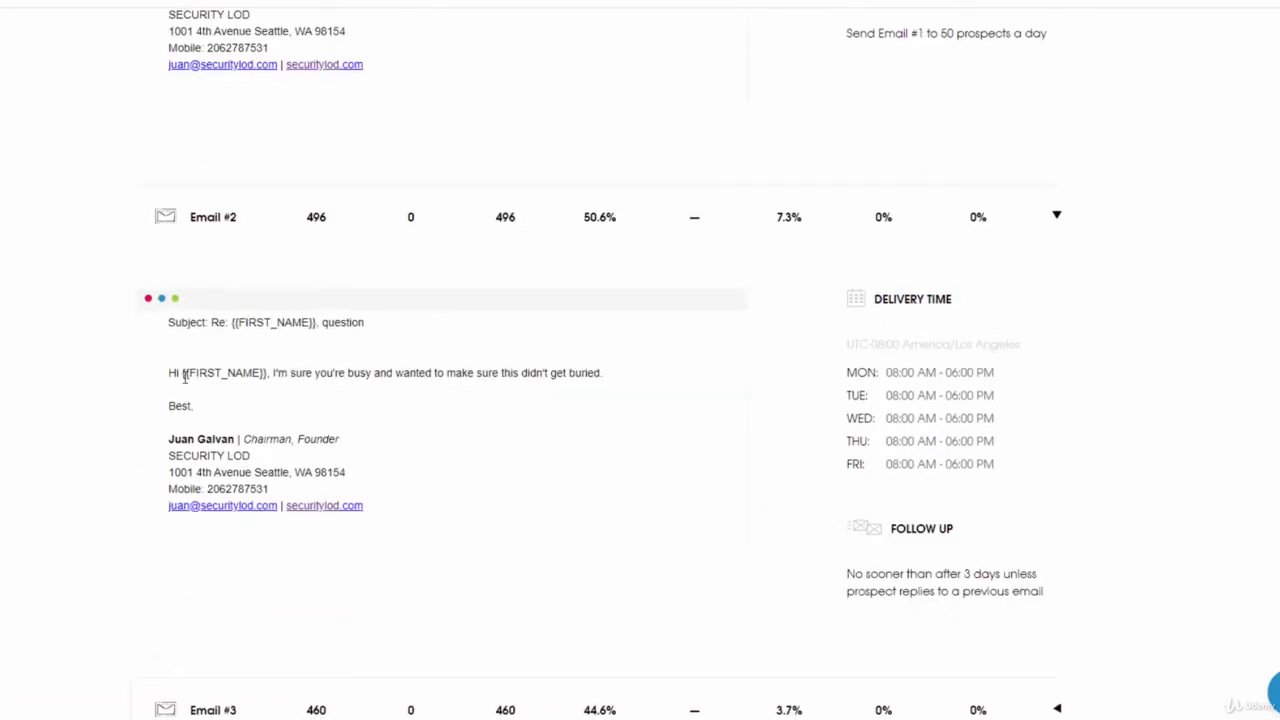
mouse_move(400, 372)
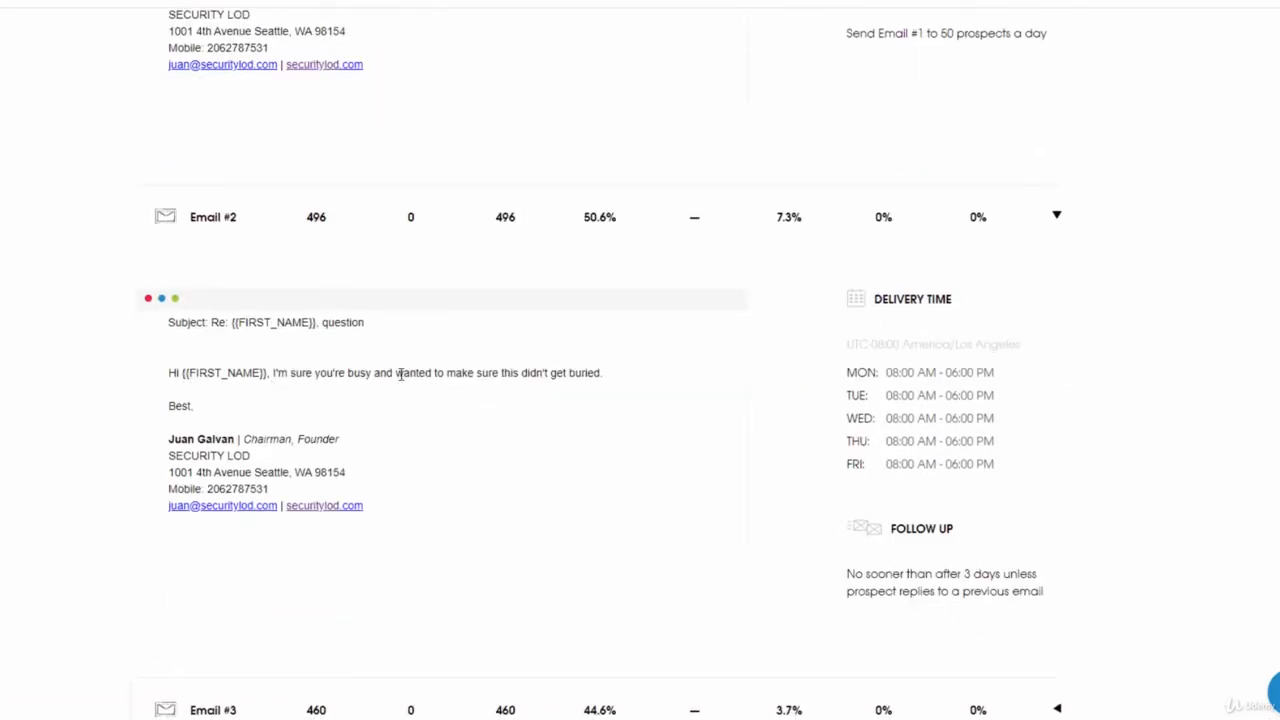
mouse_move(556, 380)
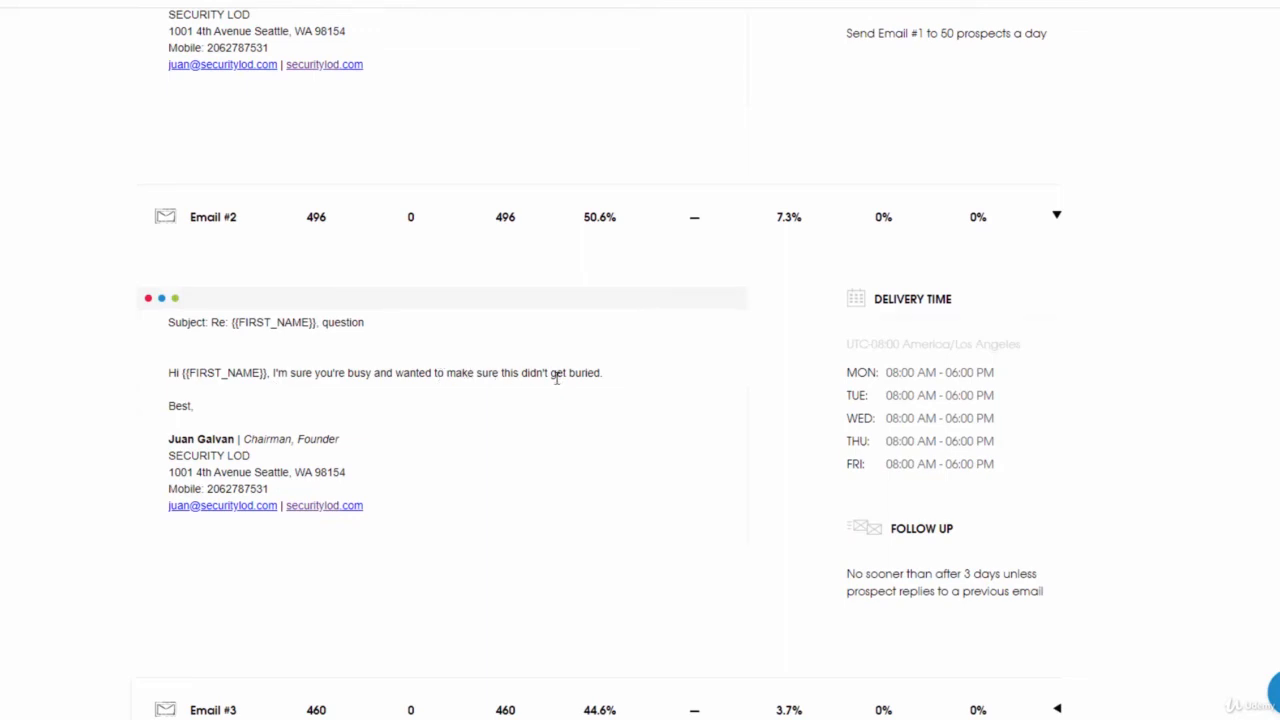
mouse_move(654, 284)
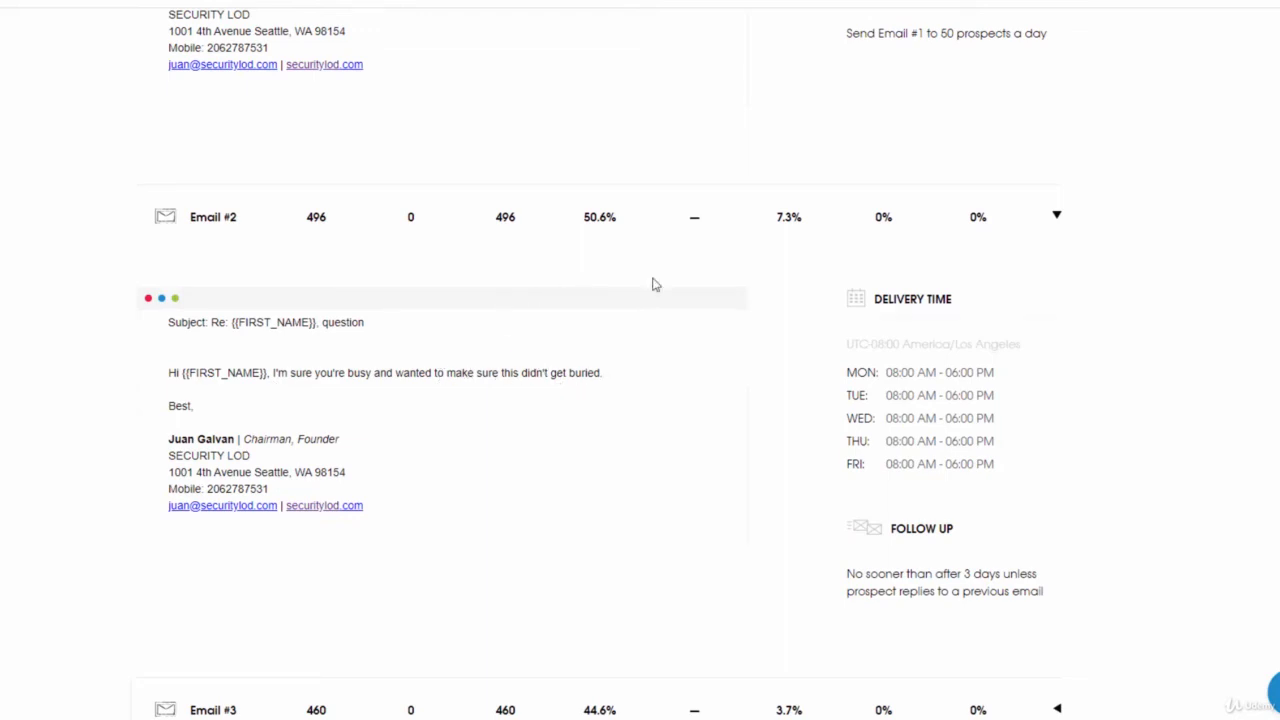
scroll(down, 3)
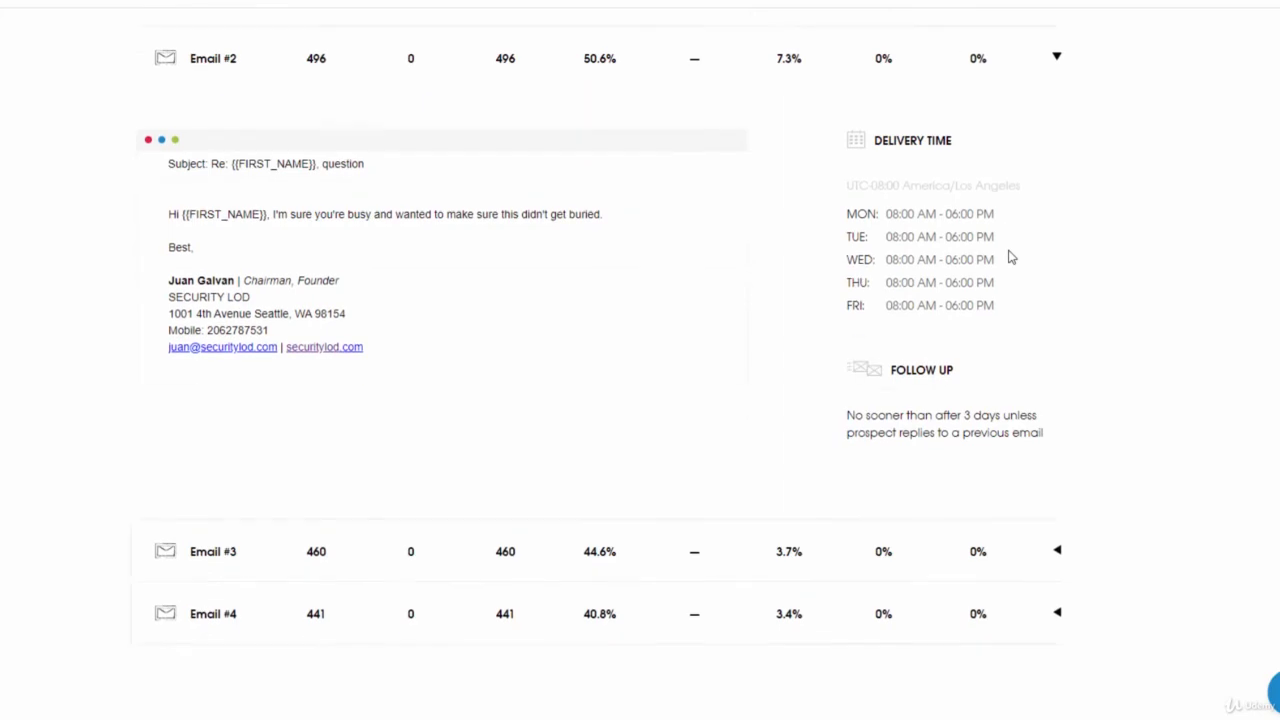
Scroll down to Email #3's circle-back template, delivery hours and 3-day follow-up rule.
scroll(down, 3)
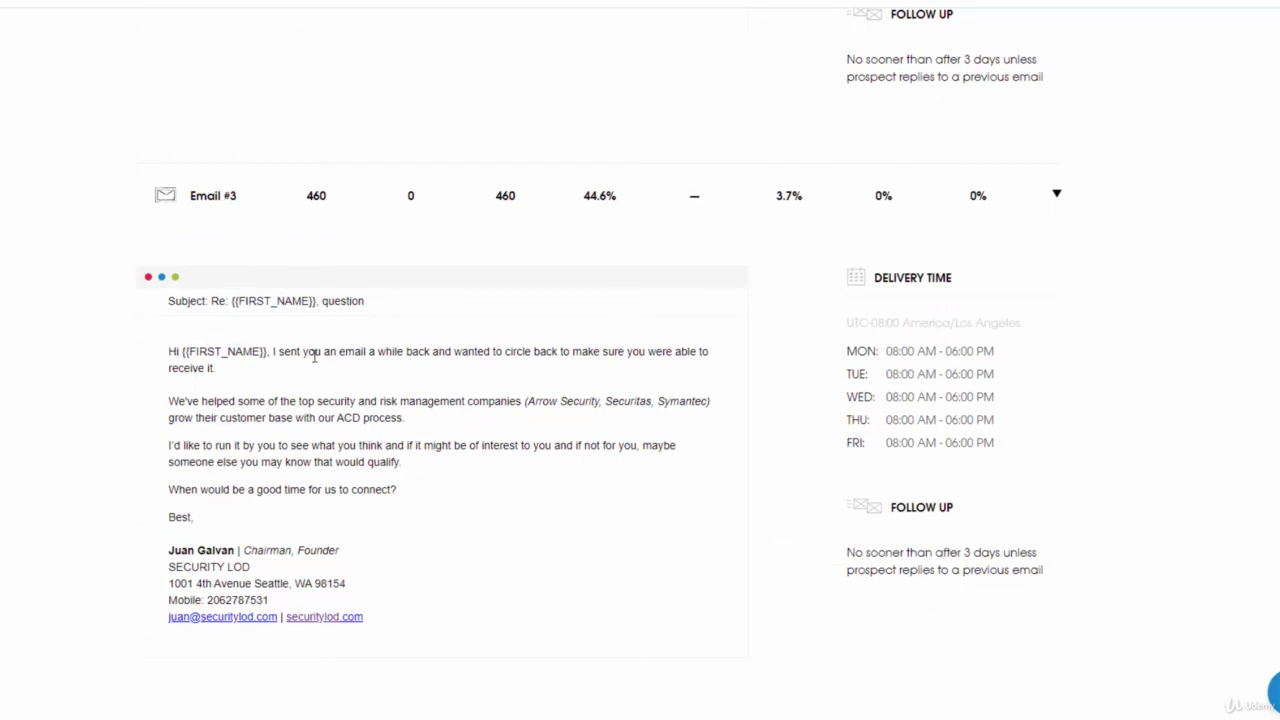
mouse_move(496, 360)
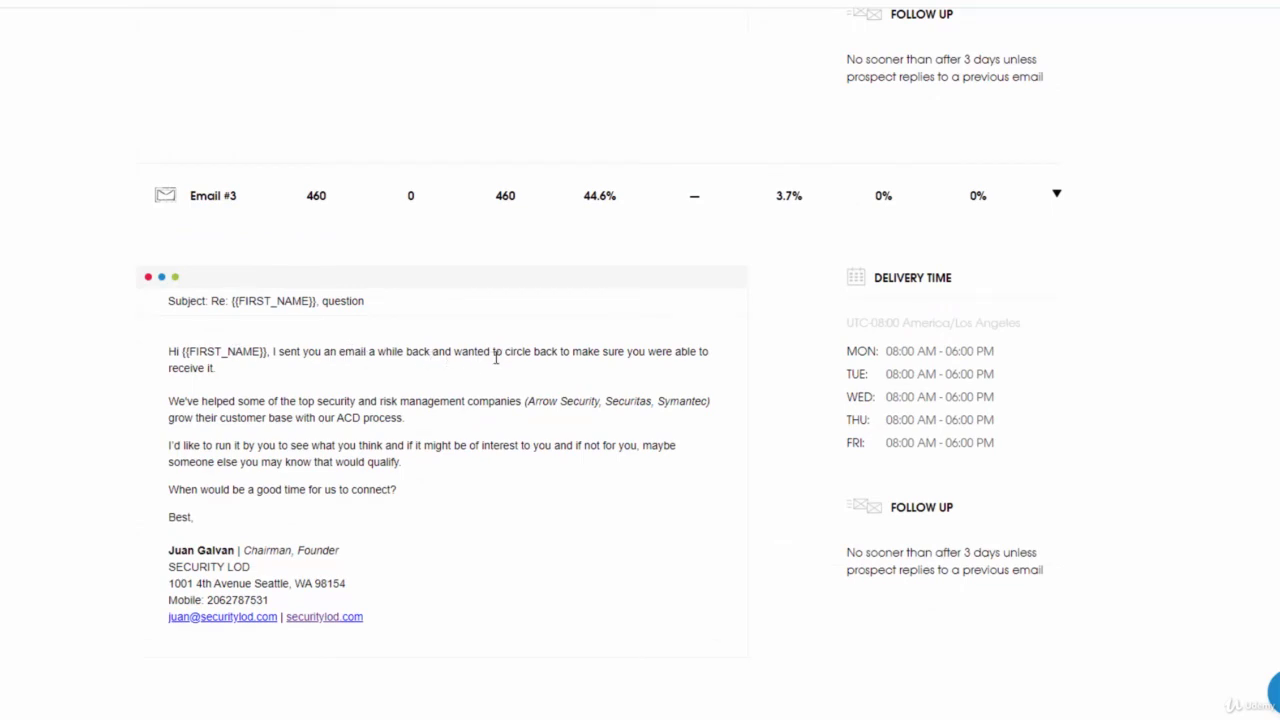
mouse_move(624, 352)
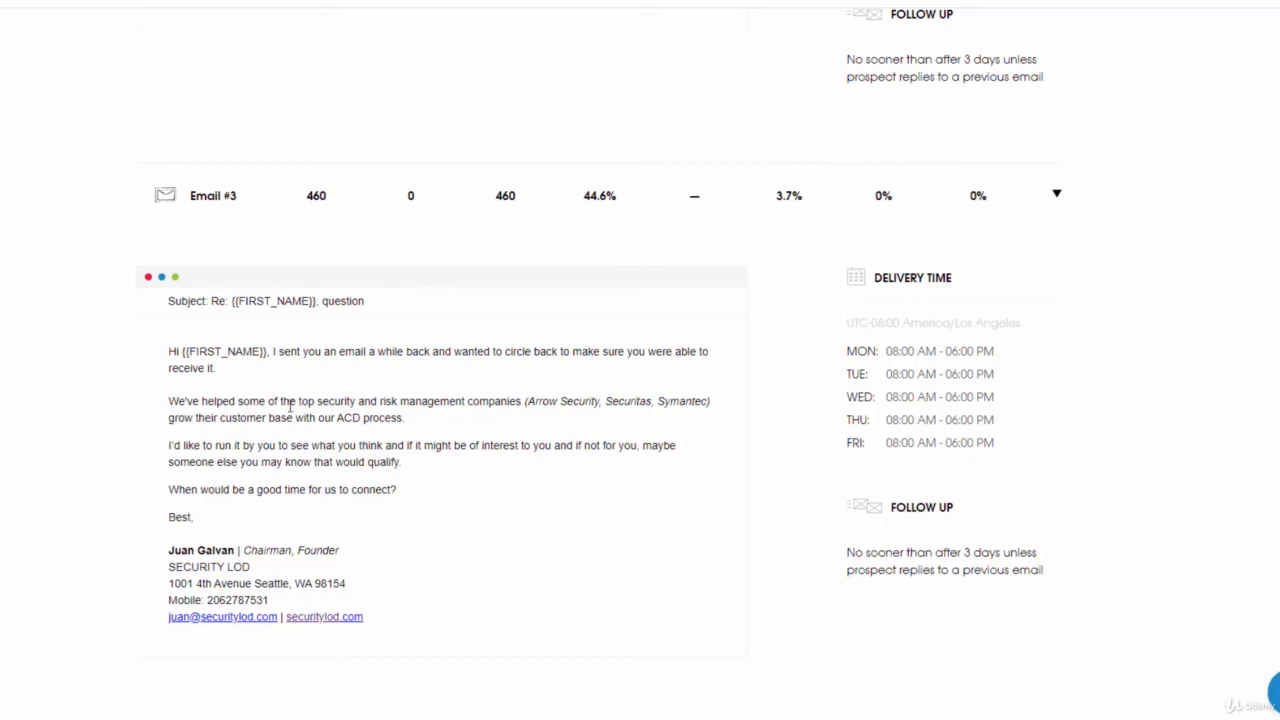
mouse_move(300, 472)
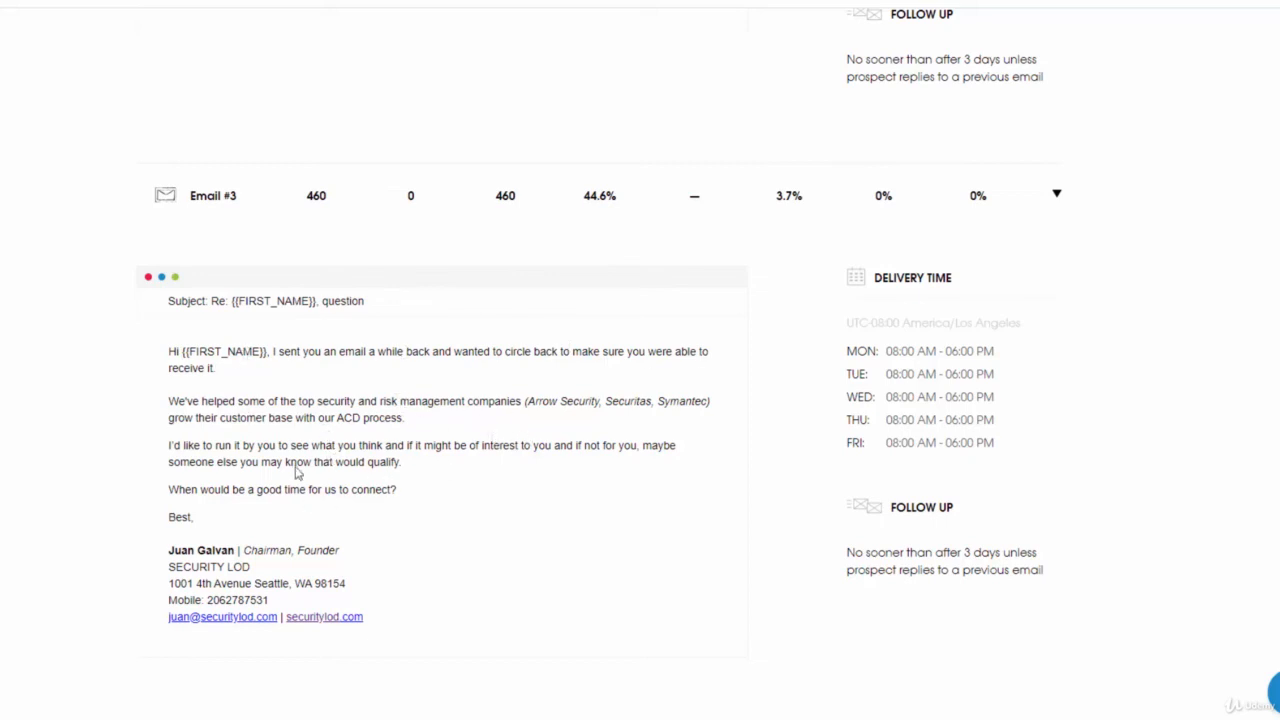
scroll(down, 3)
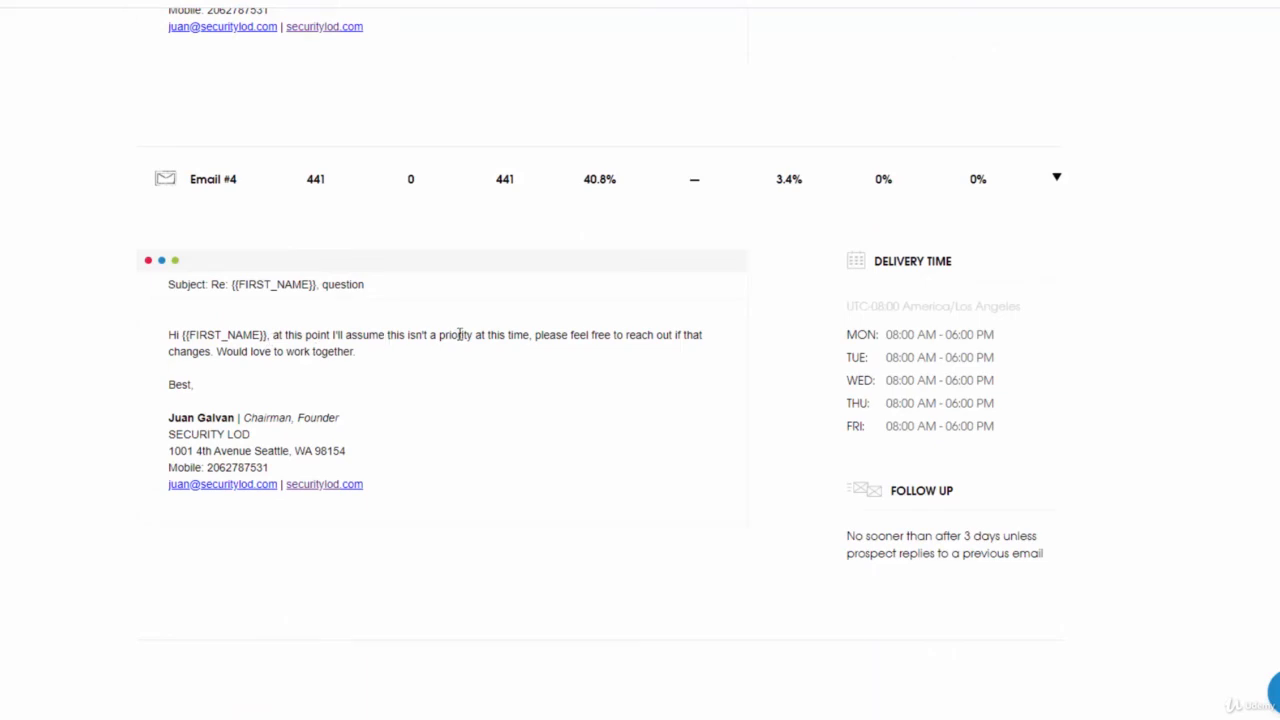
mouse_move(560, 338)
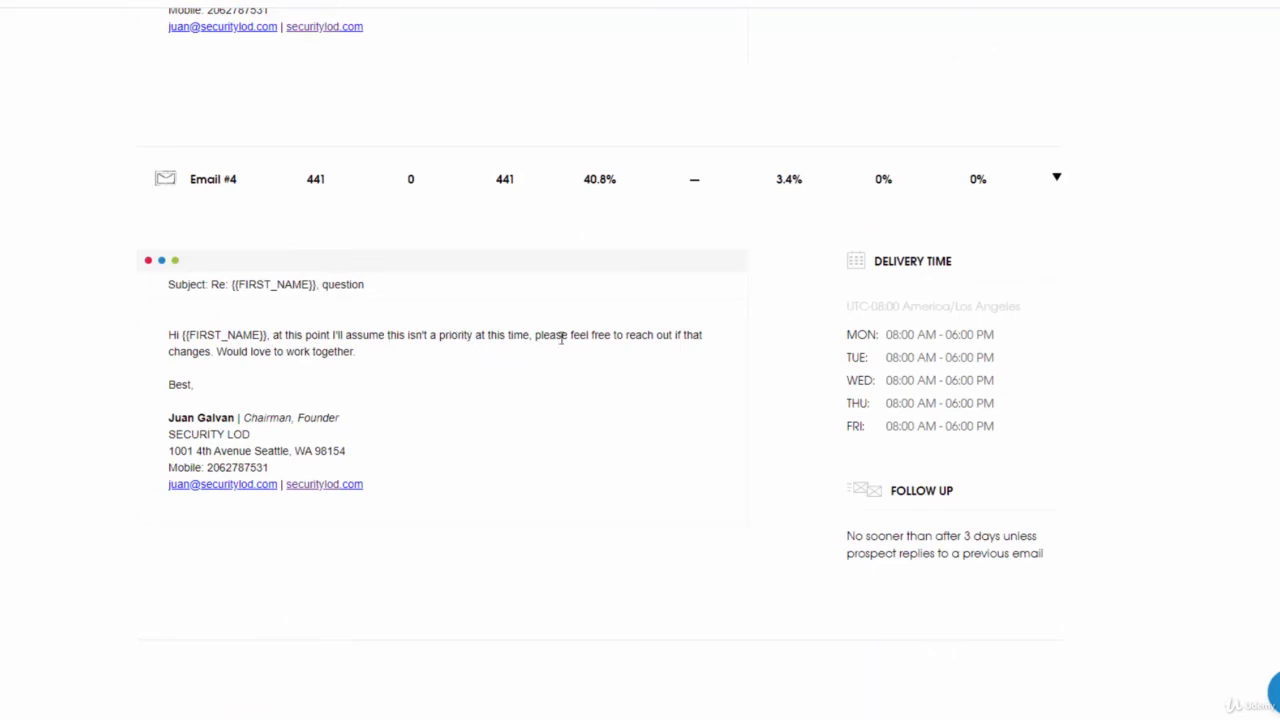
mouse_move(492, 358)
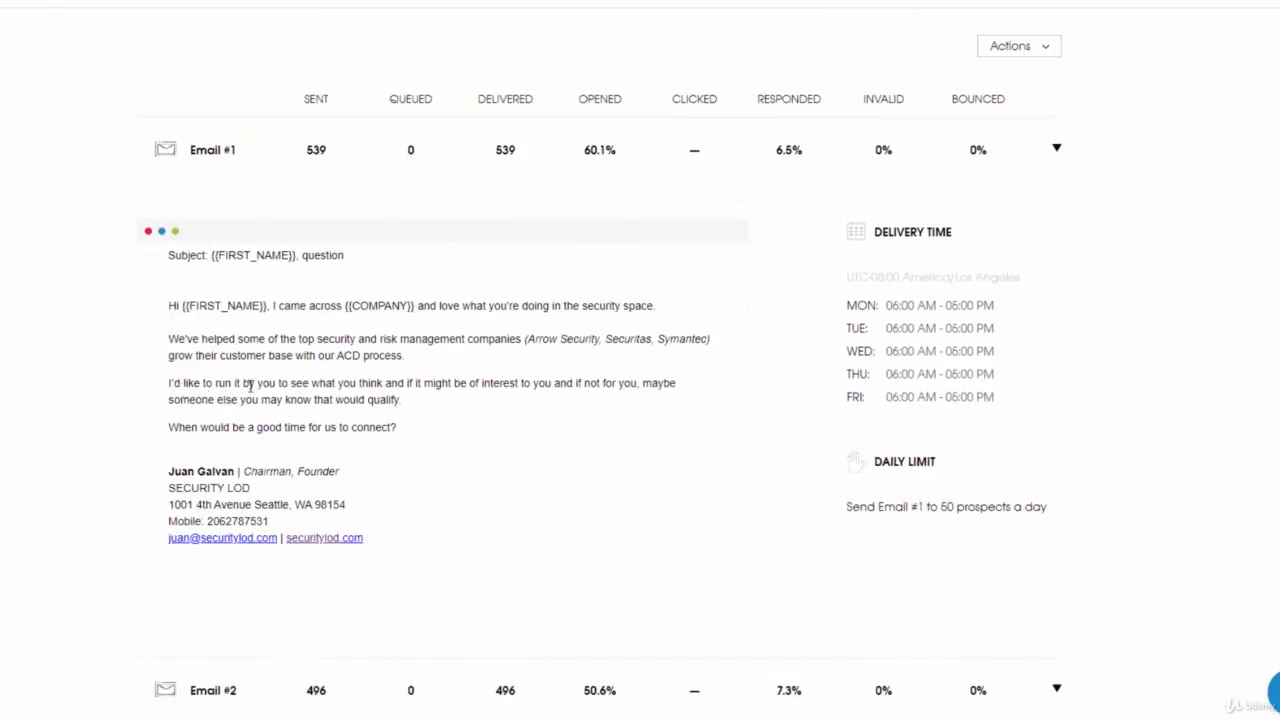
mouse_move(322, 396)
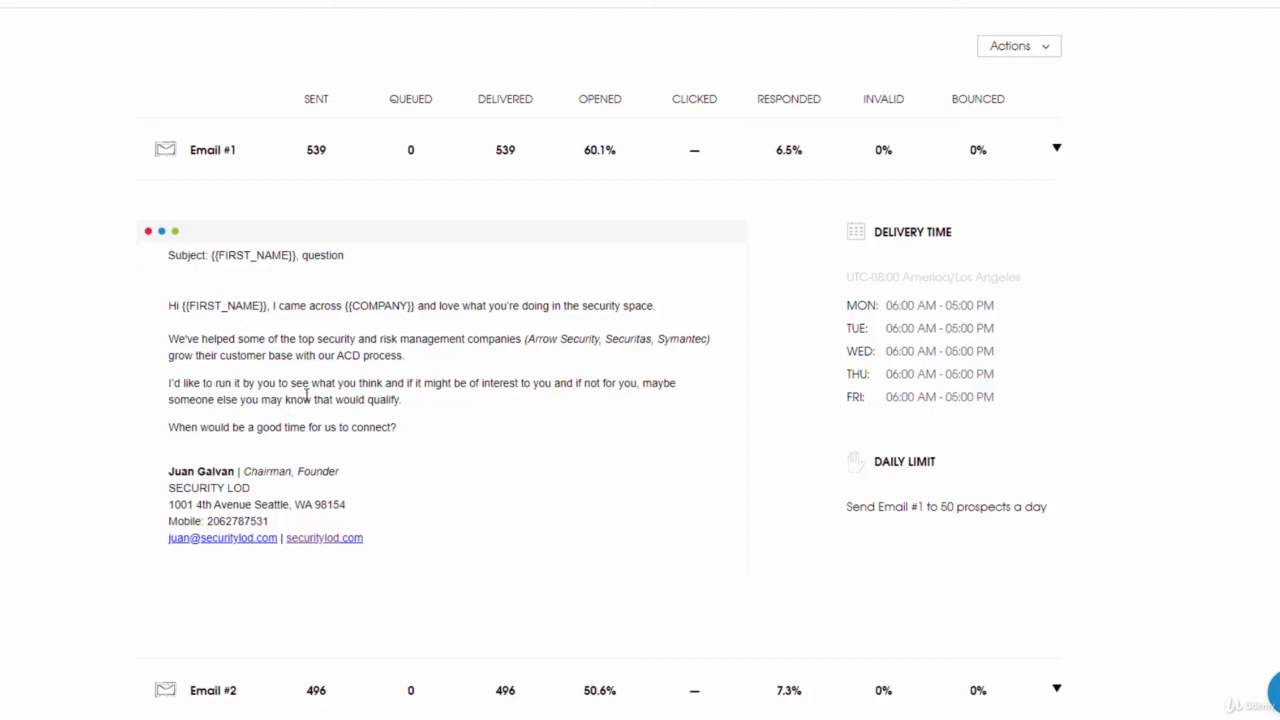
mouse_move(328, 344)
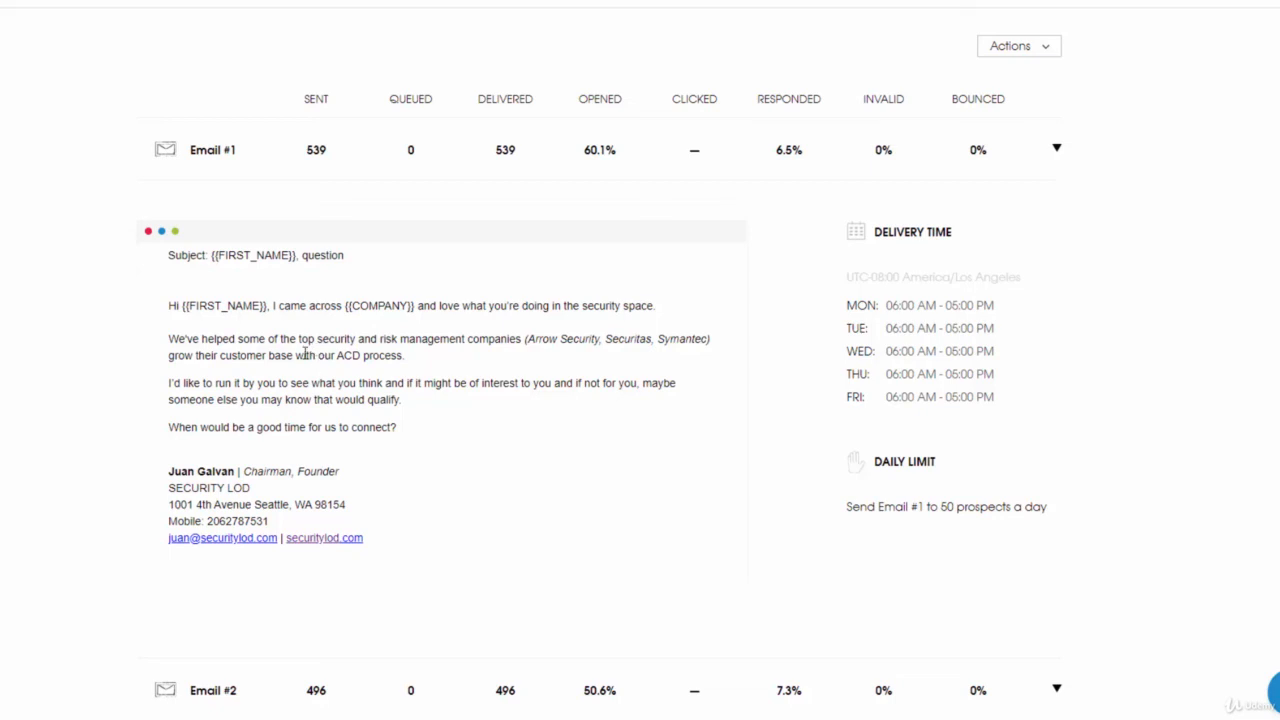
mouse_move(340, 360)
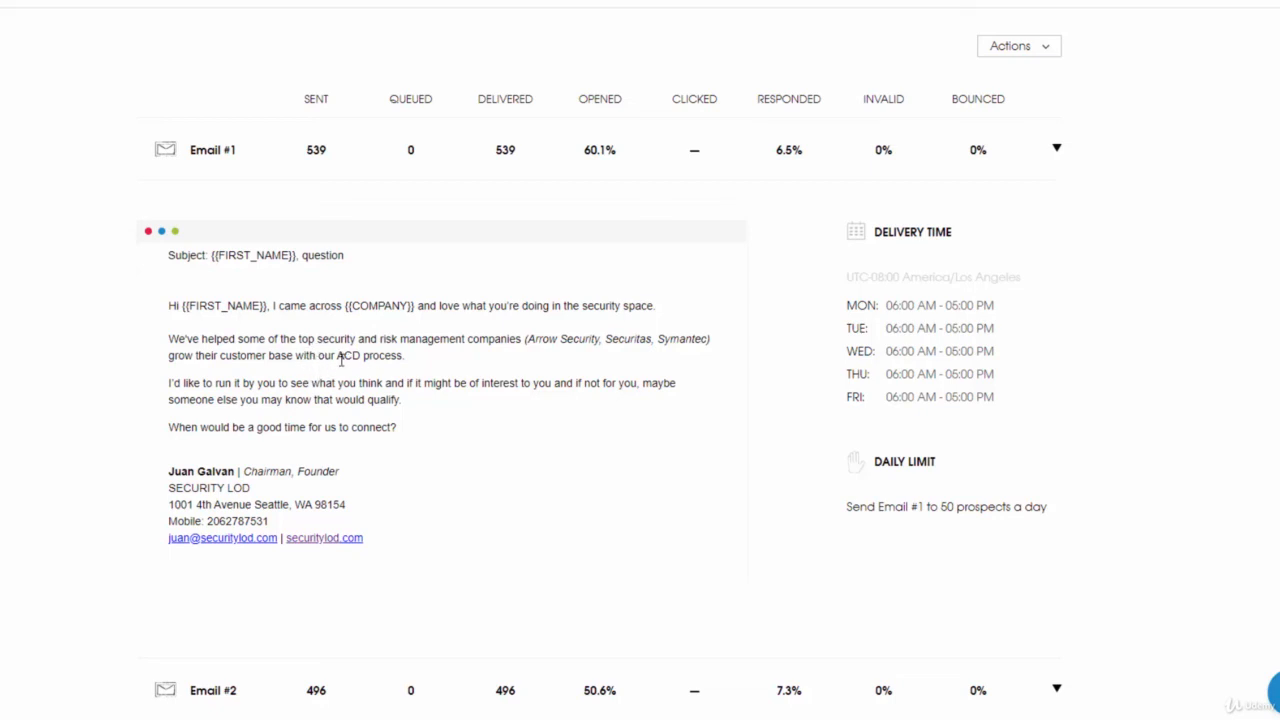
mouse_move(296, 380)
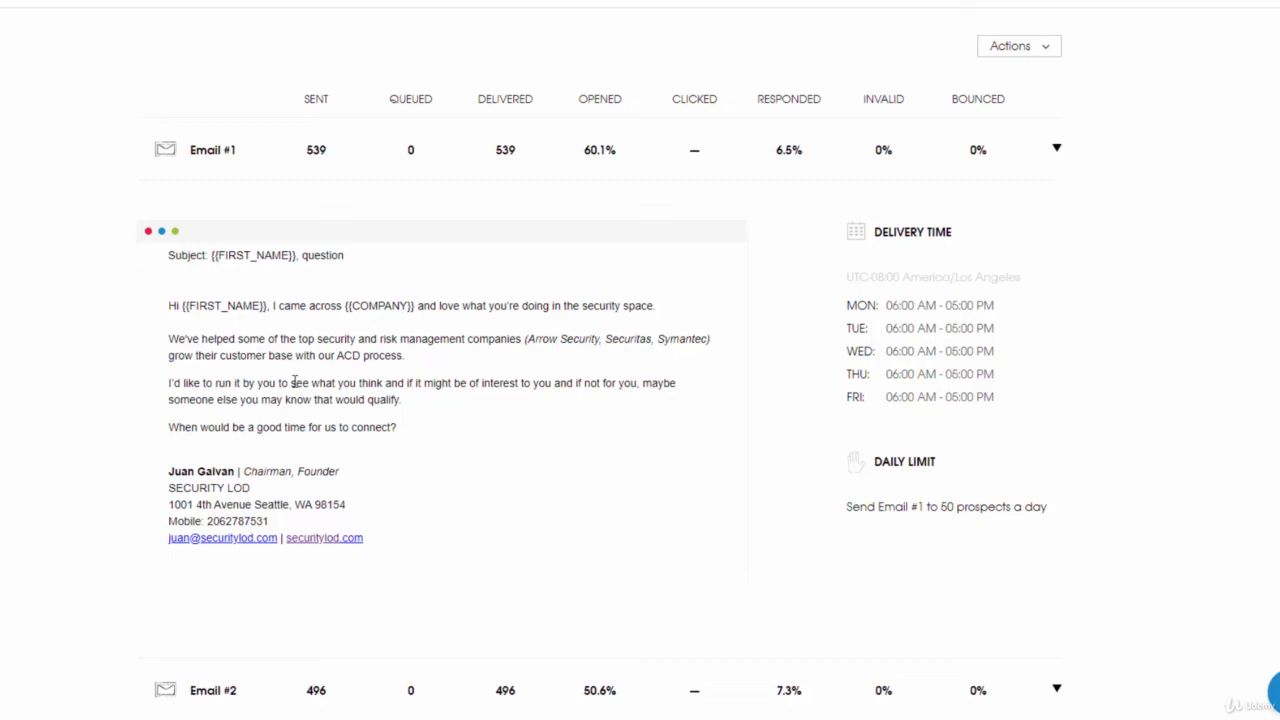
mouse_move(232, 380)
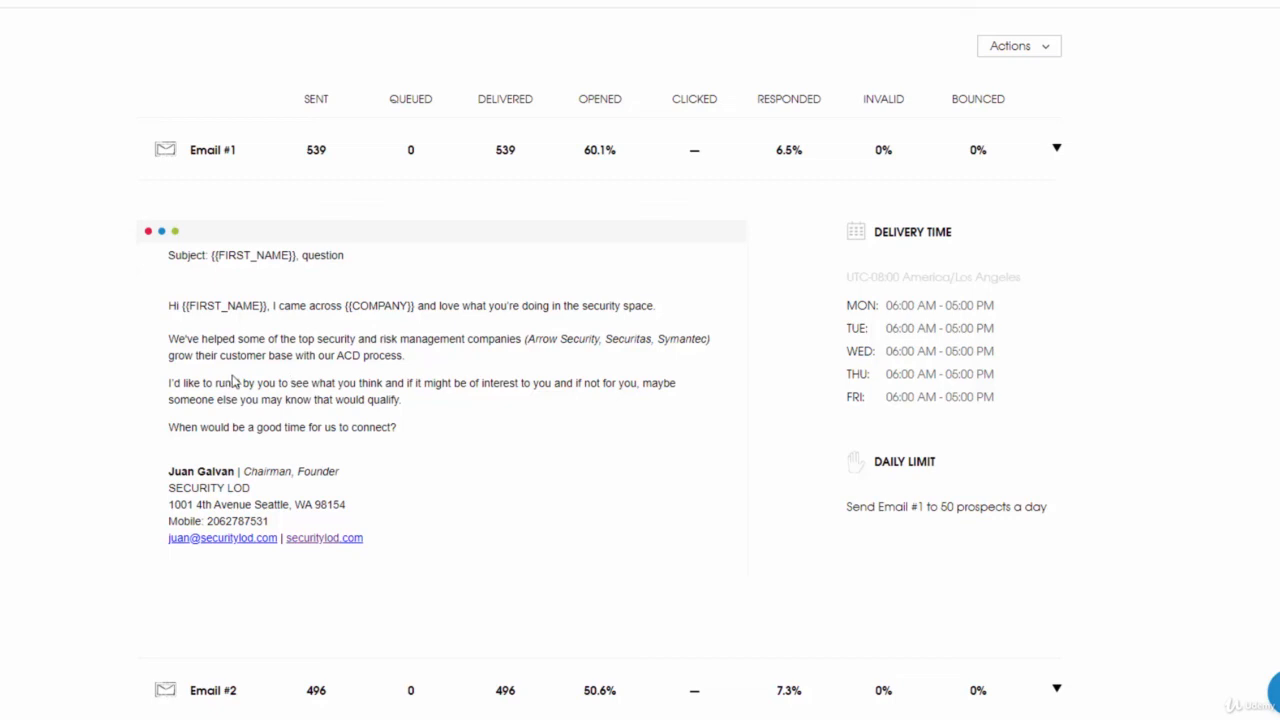